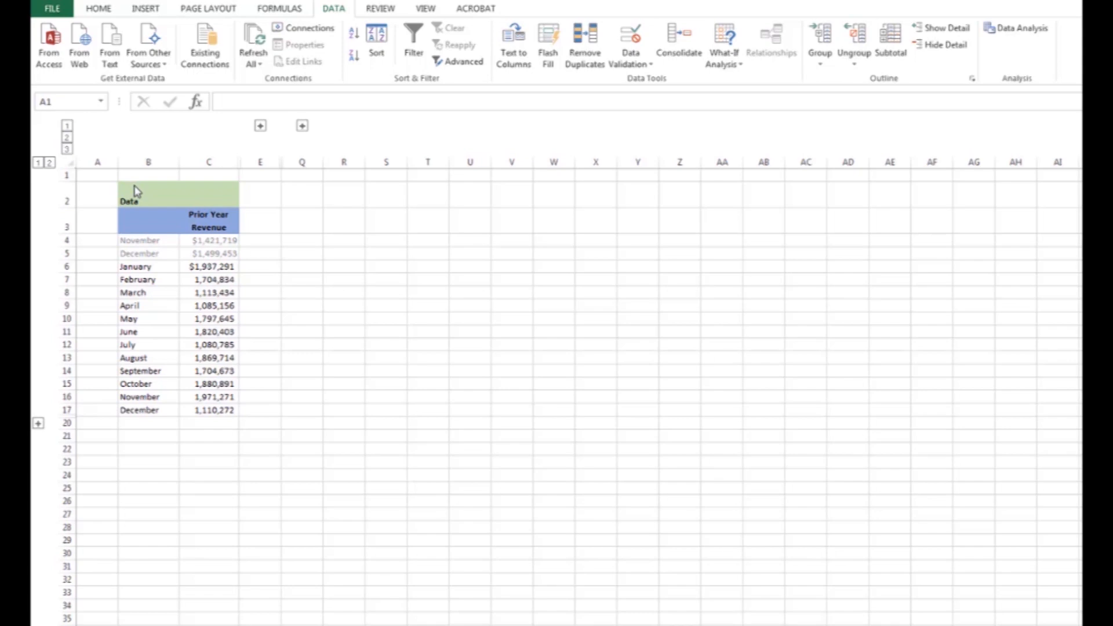
mouse_move(205, 245)
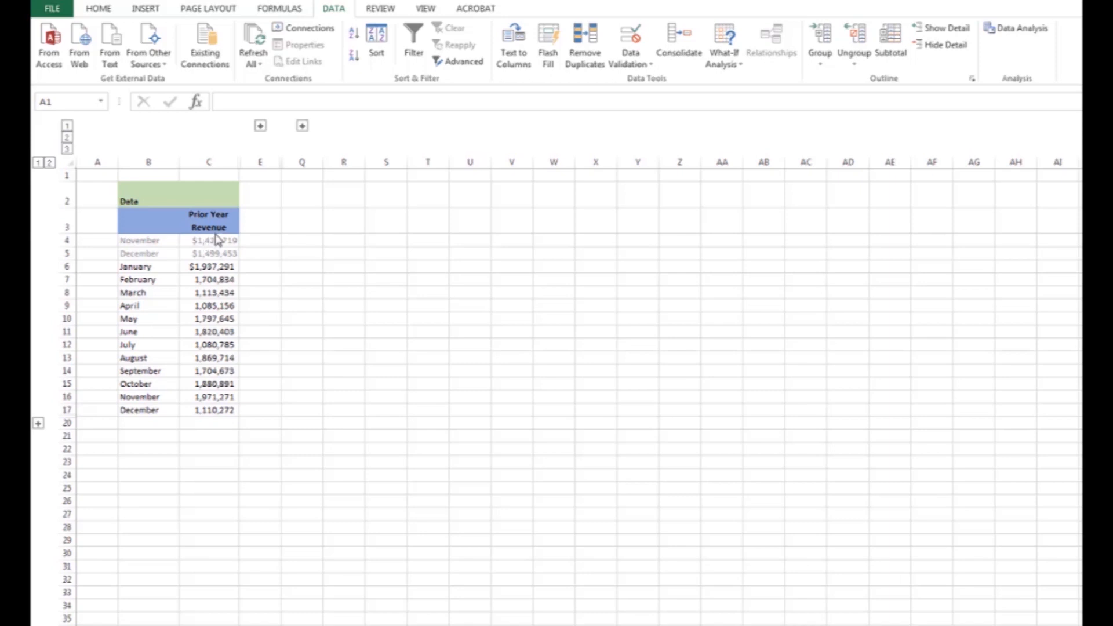
mouse_move(277, 178)
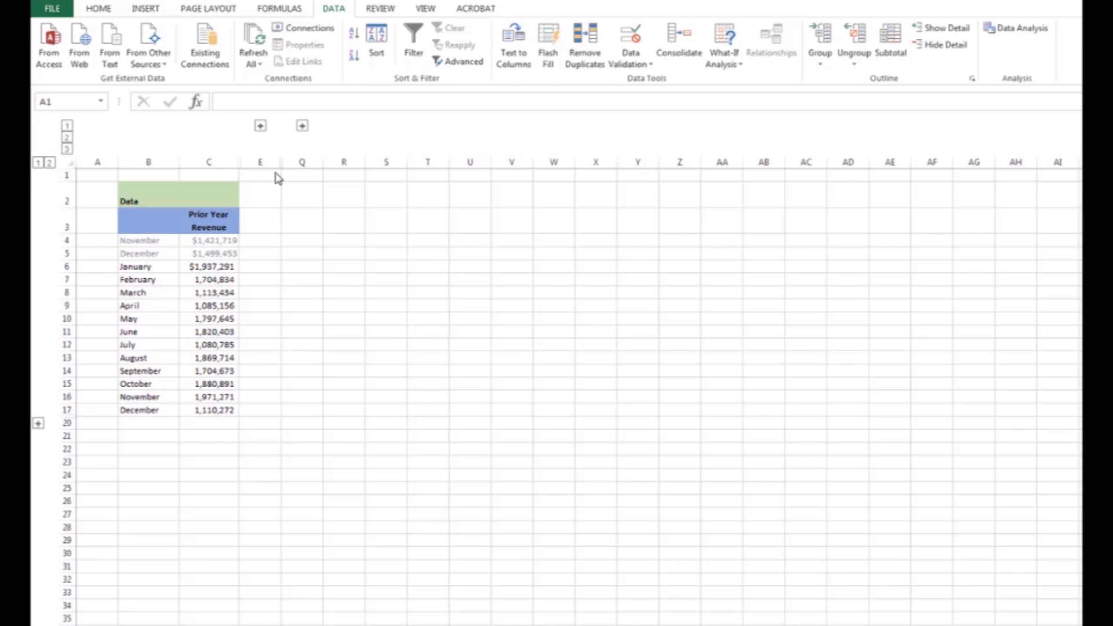
mouse_move(266, 187)
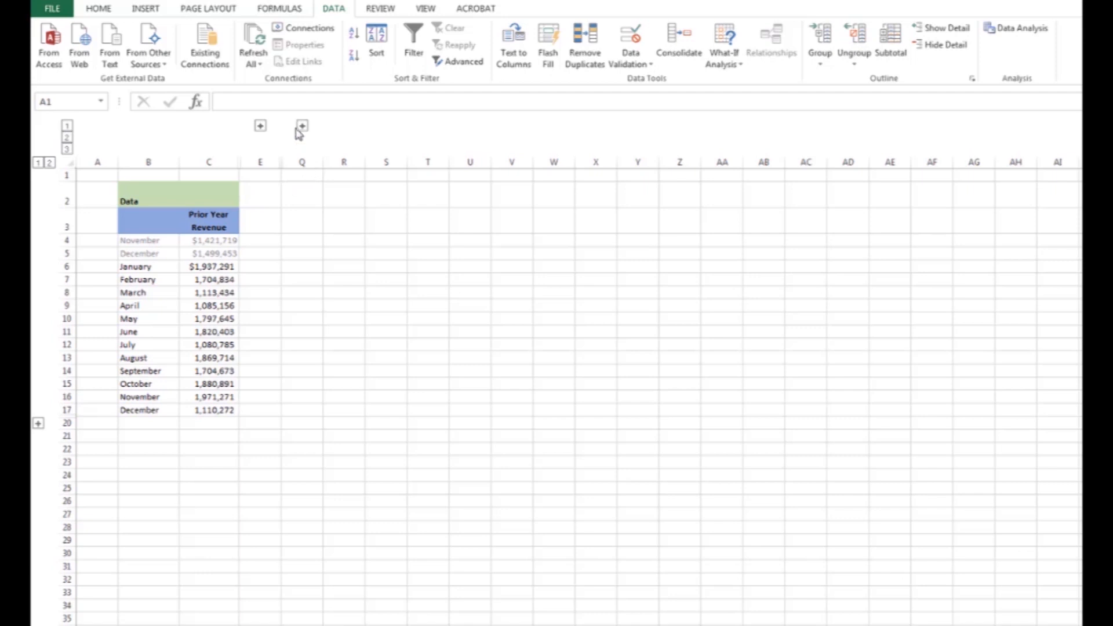
Expand the hidden forecast model columns, check January's moving-average formula and bring up Data Analysis
click(301, 125)
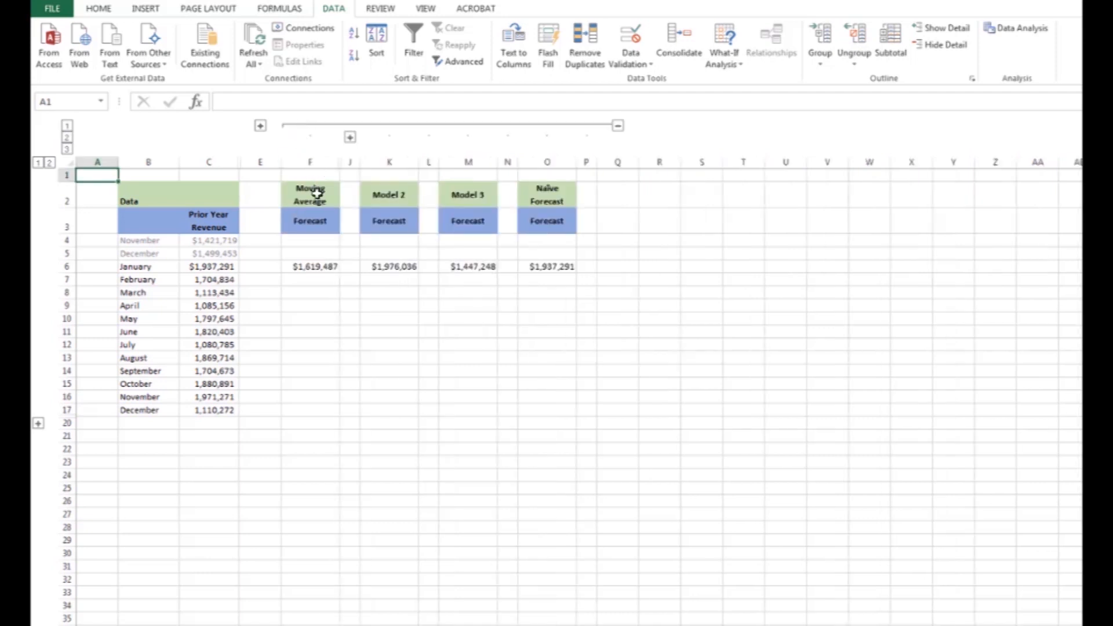
mouse_move(485, 204)
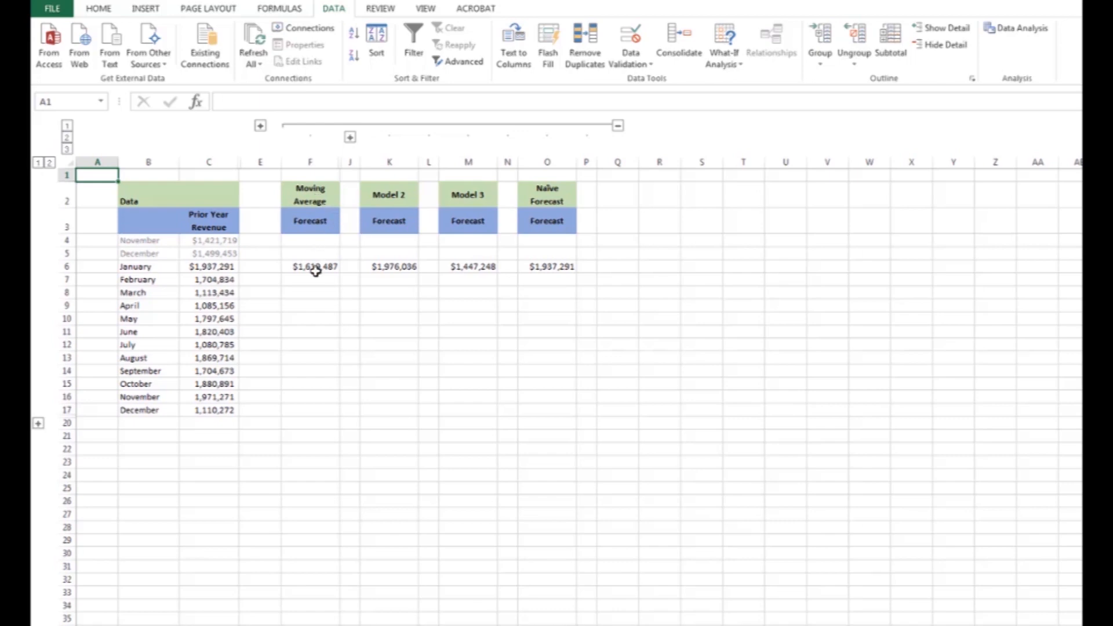
click(311, 266)
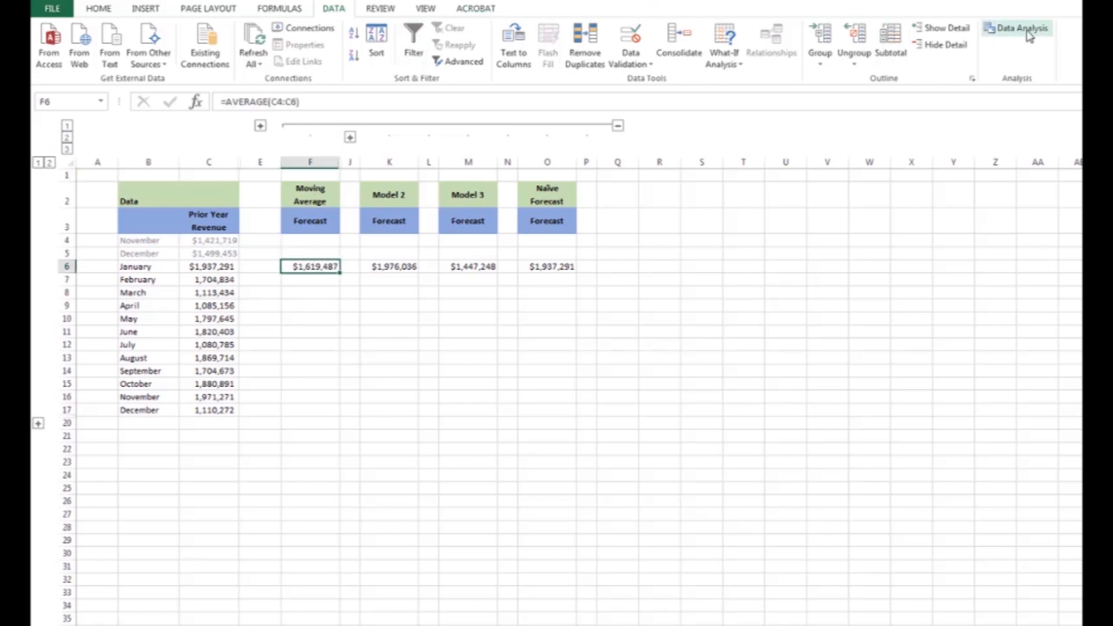
click(1017, 28)
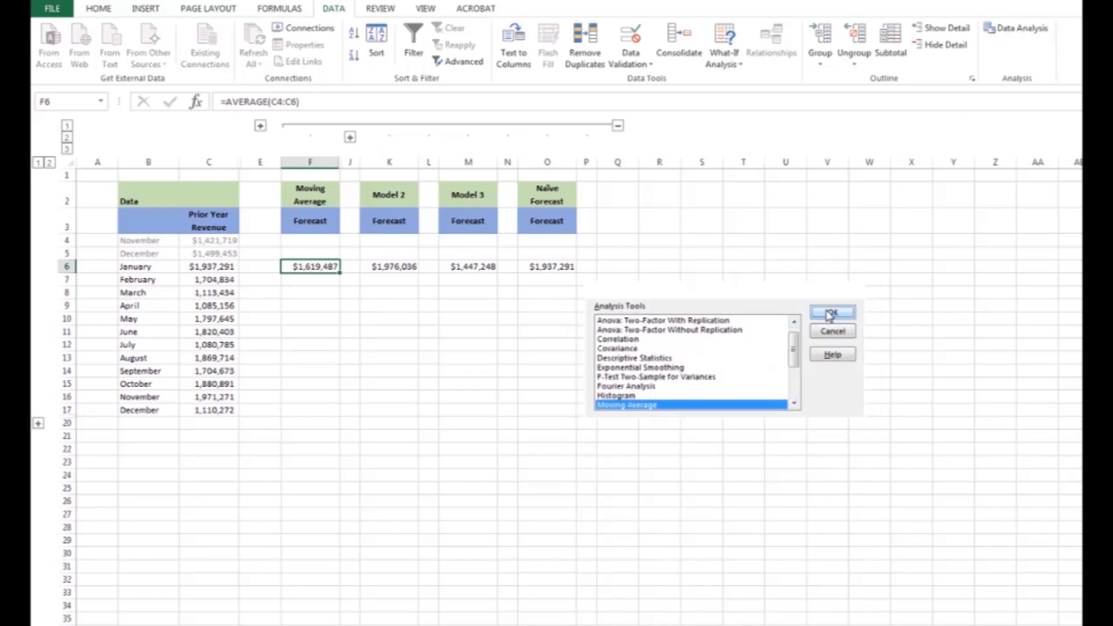
Run Moving Average with input $C$4:$C$17 and output $F$4:$F$17, overwriting the existing forecasts
click(831, 313)
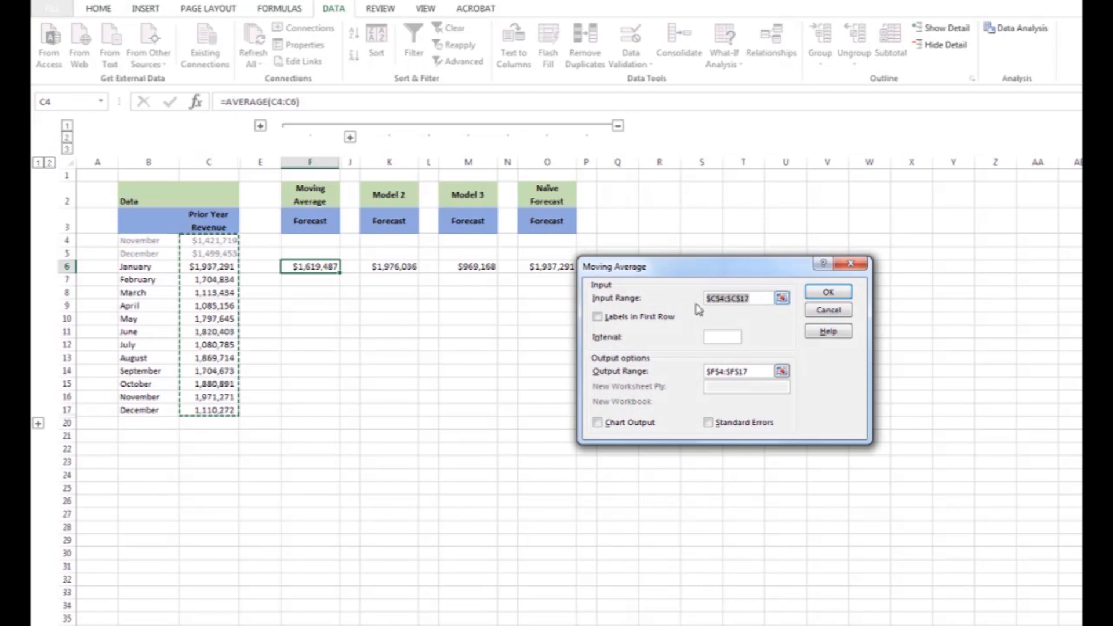
click(780, 298)
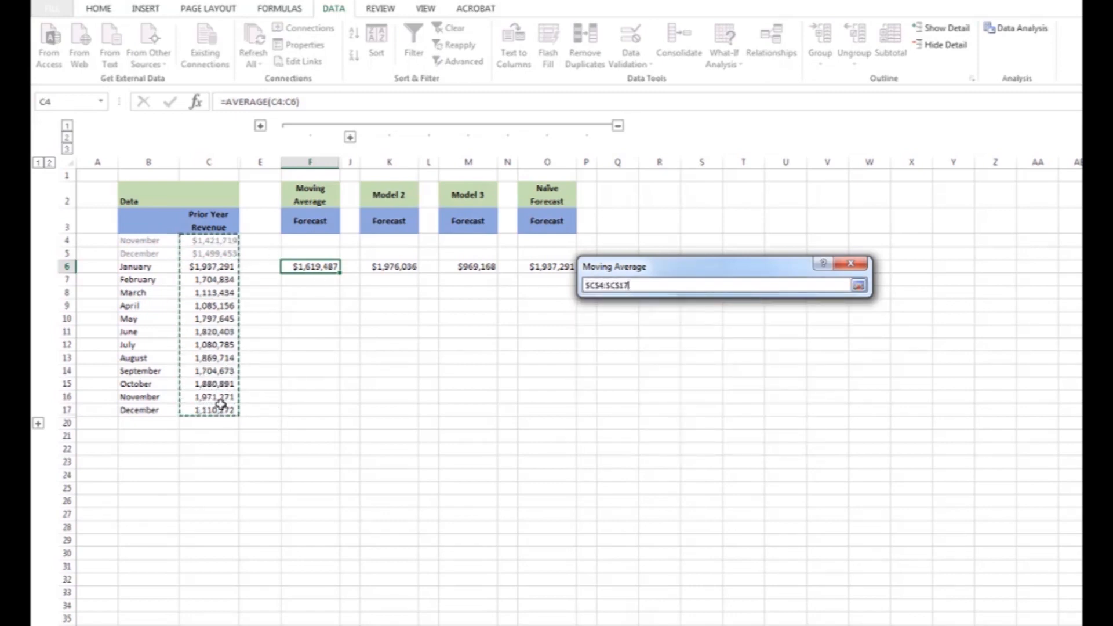
click(858, 285)
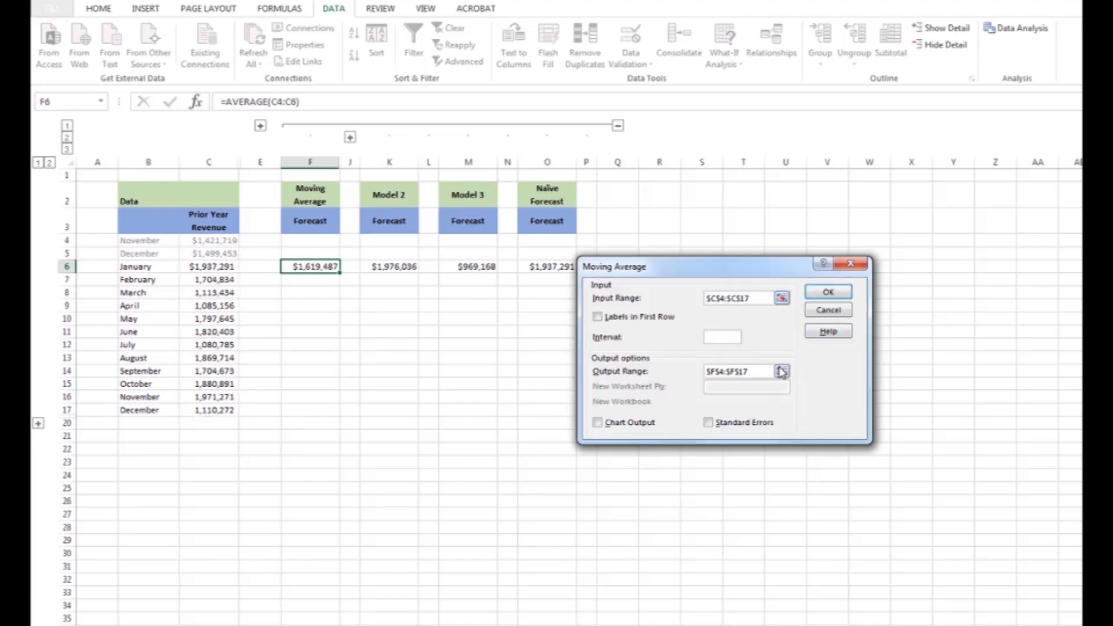
click(782, 371)
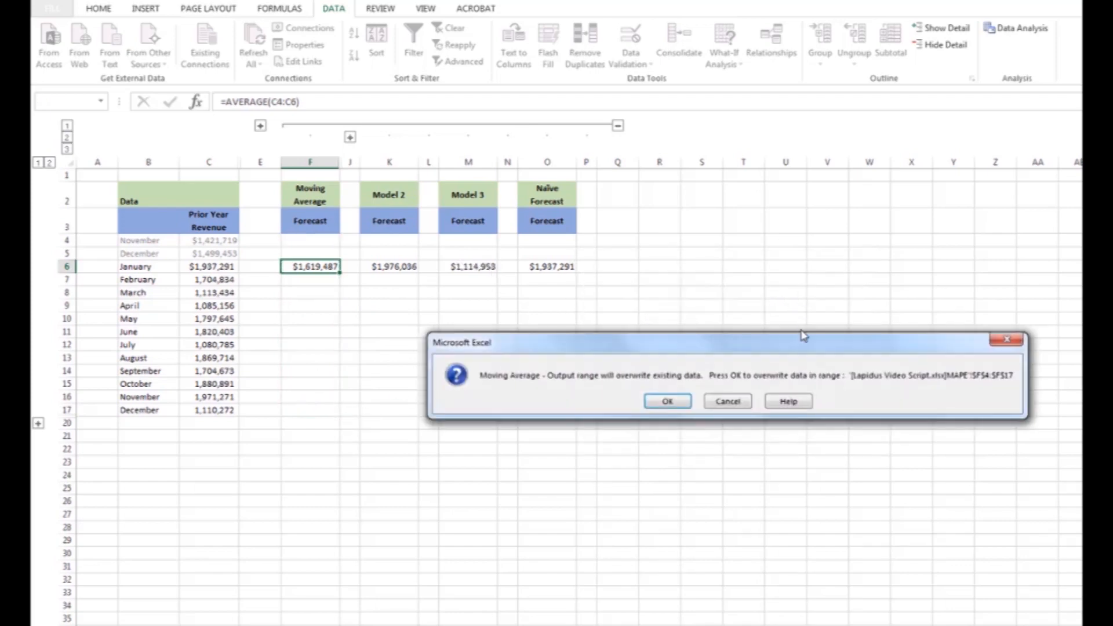
click(666, 402)
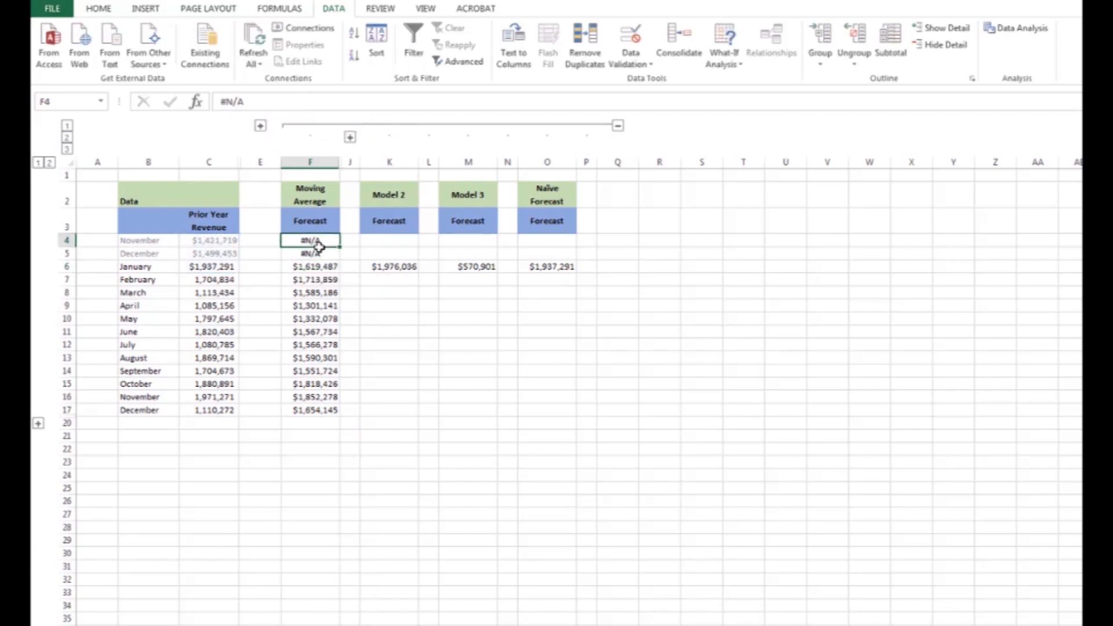
Select the two #N/A cells in F4:F5 for clearing and check Model 2's revenue times 1.02 formula
drag(310, 240, 311, 253)
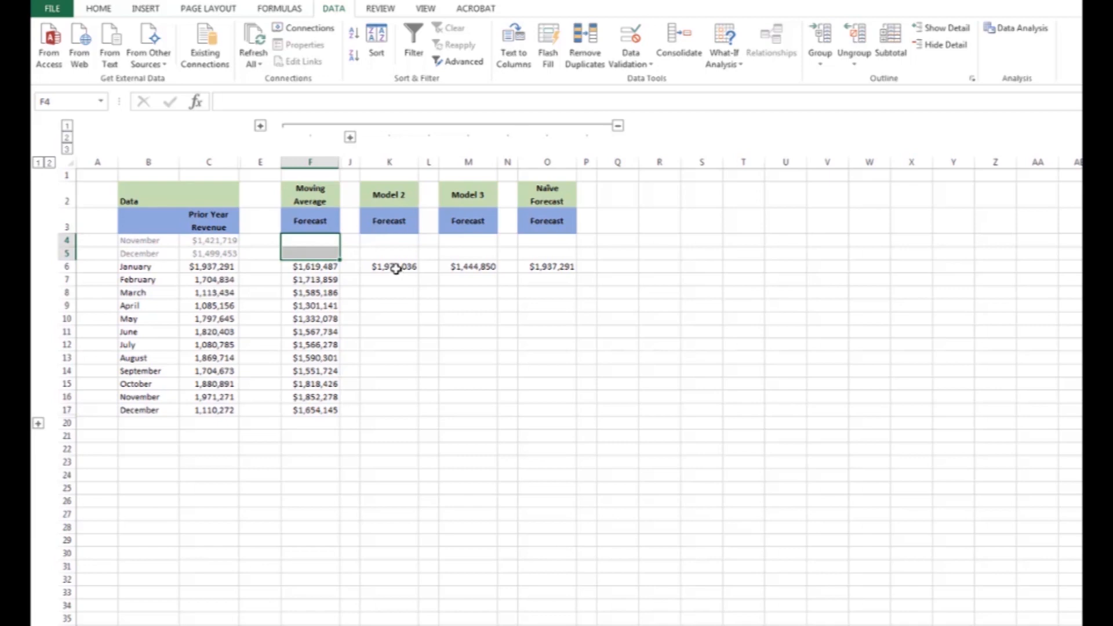
click(388, 267)
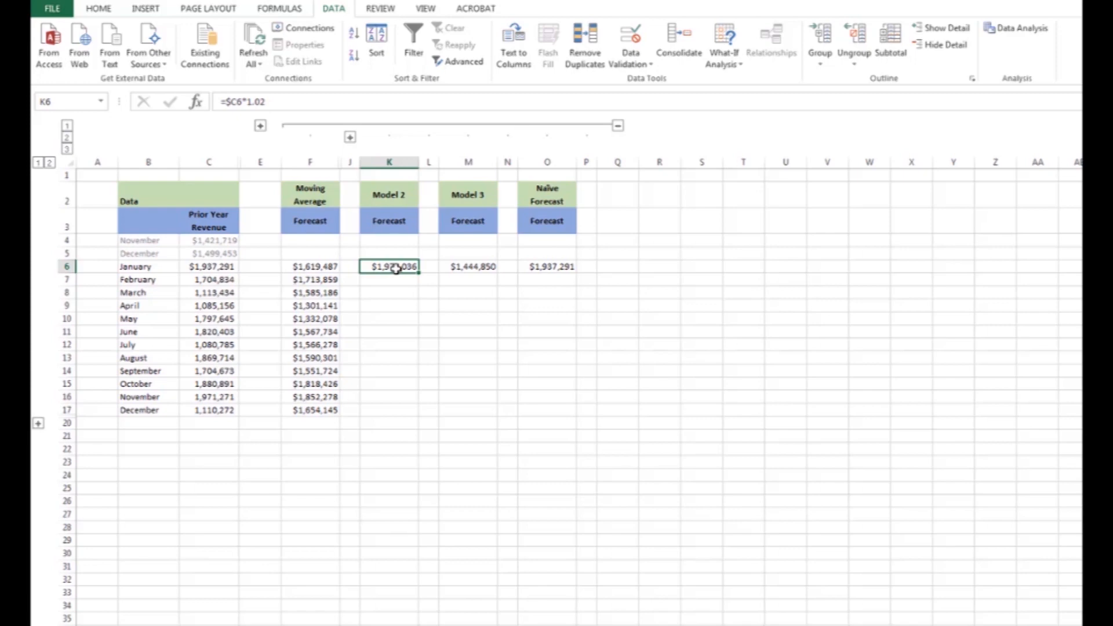
mouse_move(357, 195)
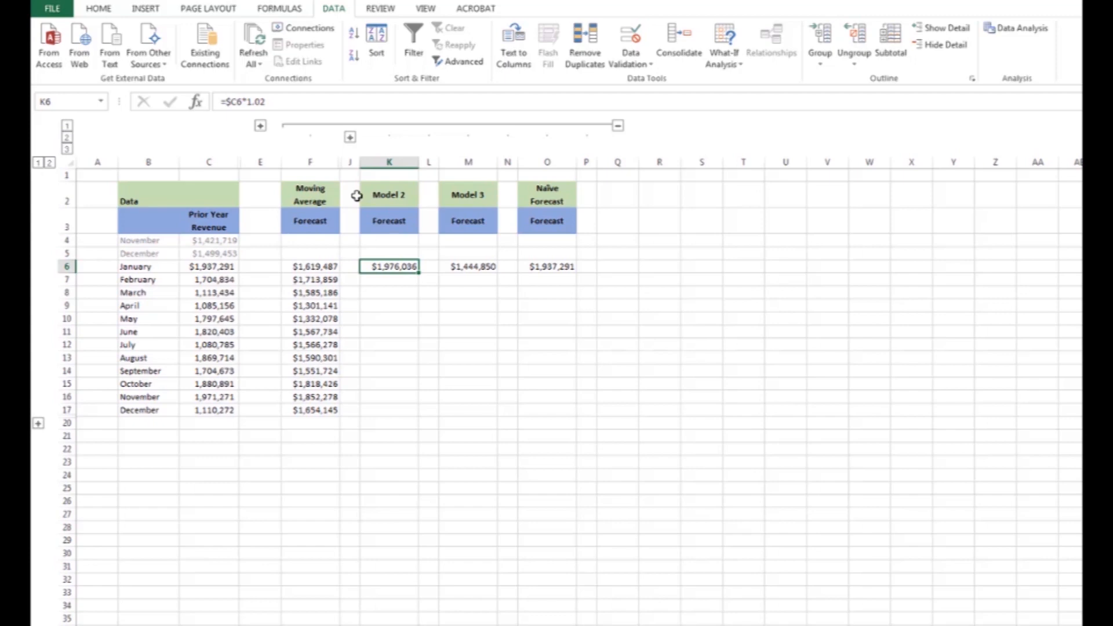
mouse_move(301, 187)
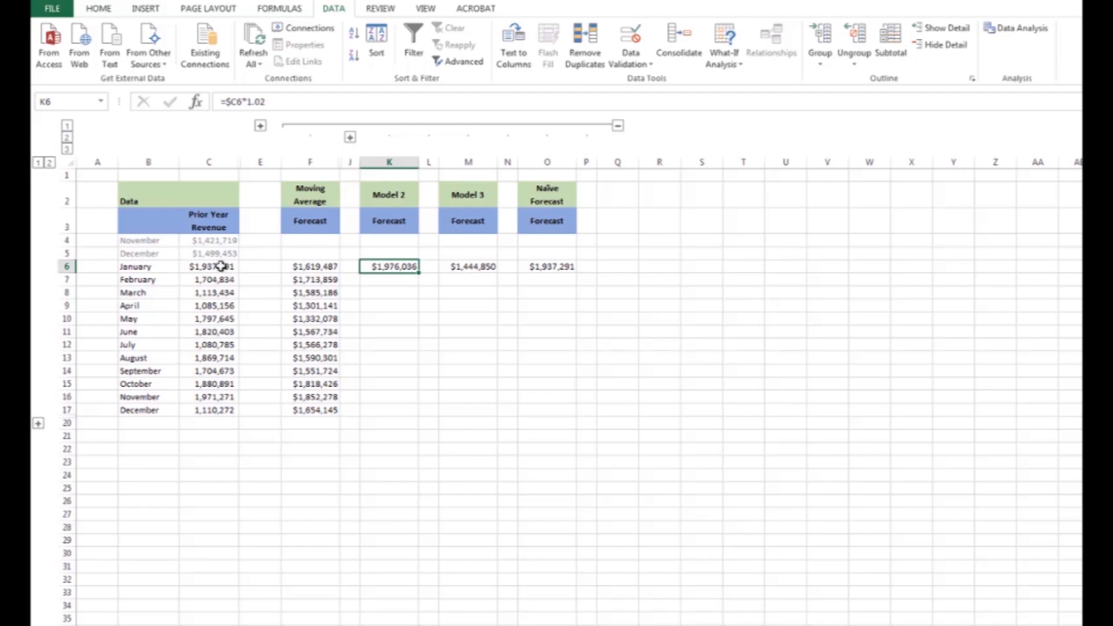
mouse_move(255, 101)
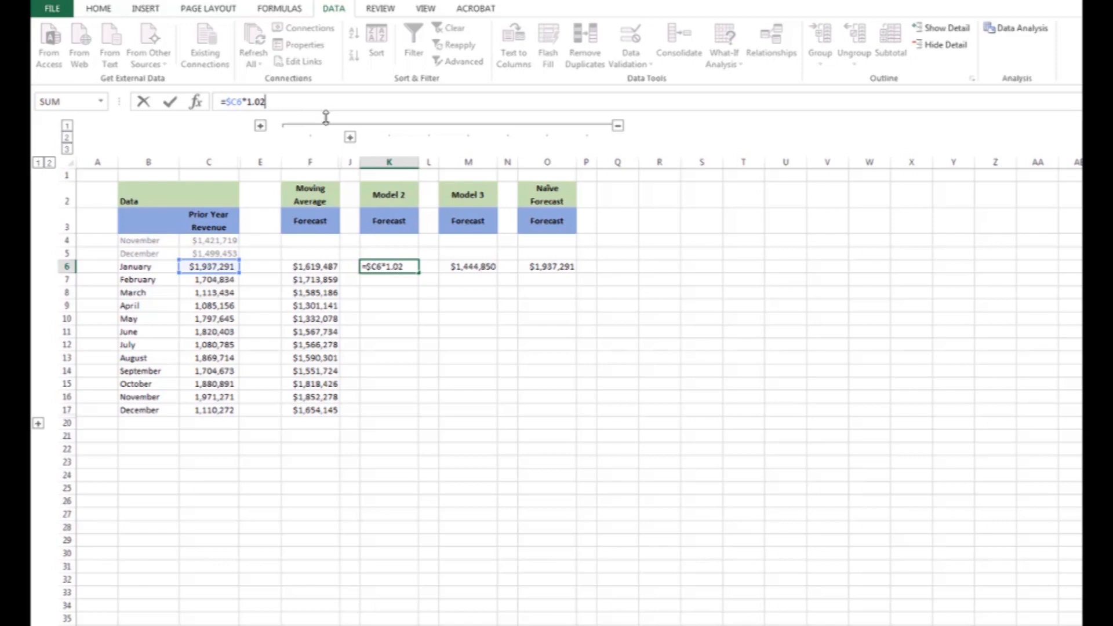
key(Return)
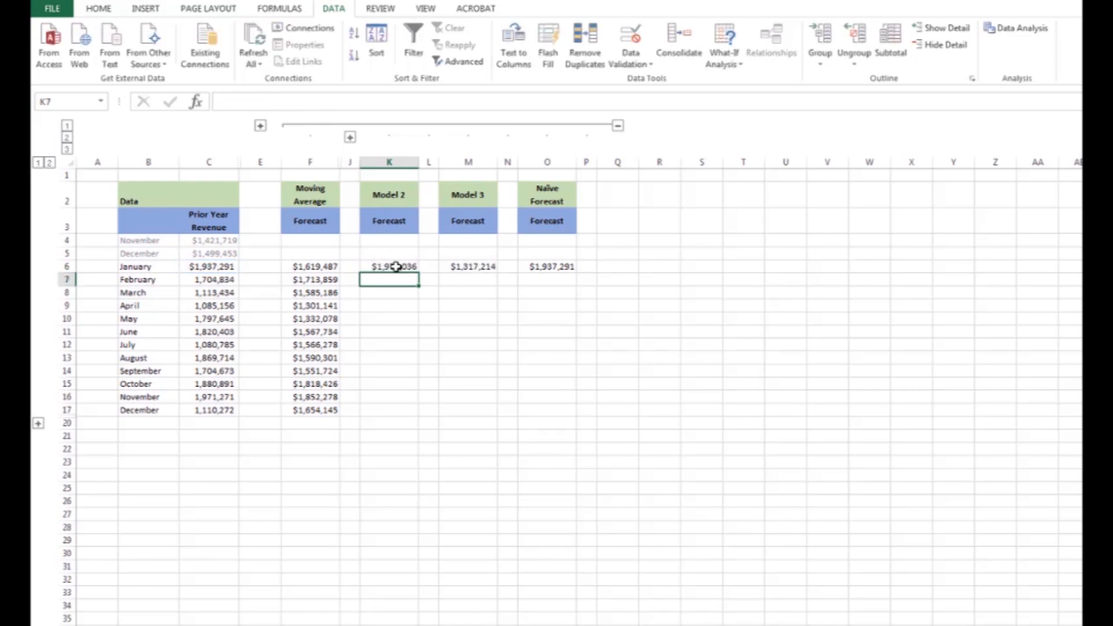
click(388, 266)
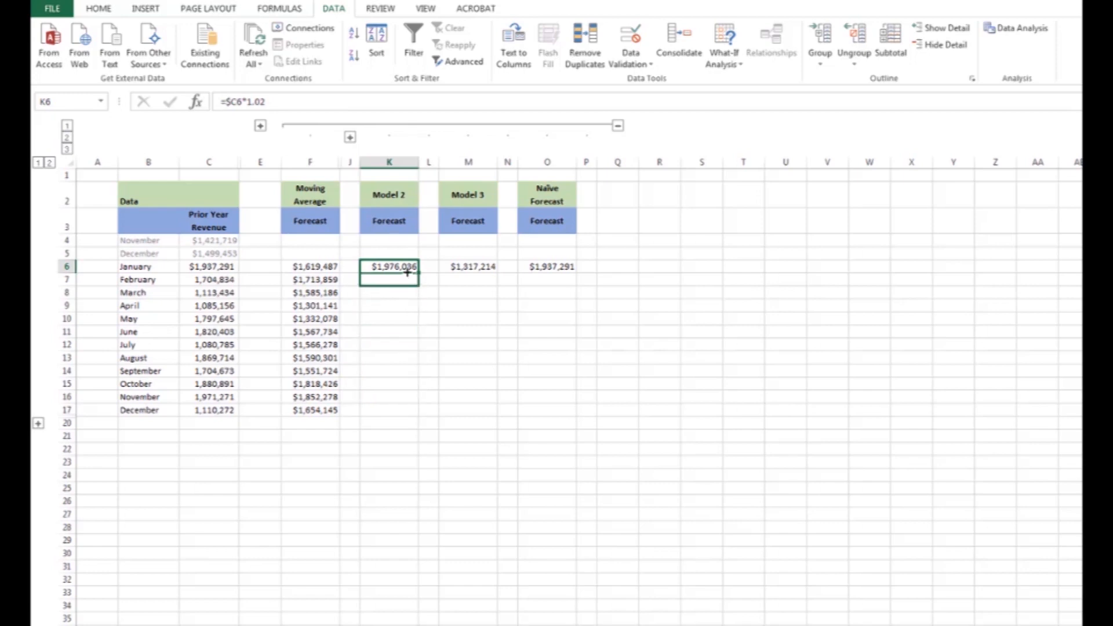
click(467, 267)
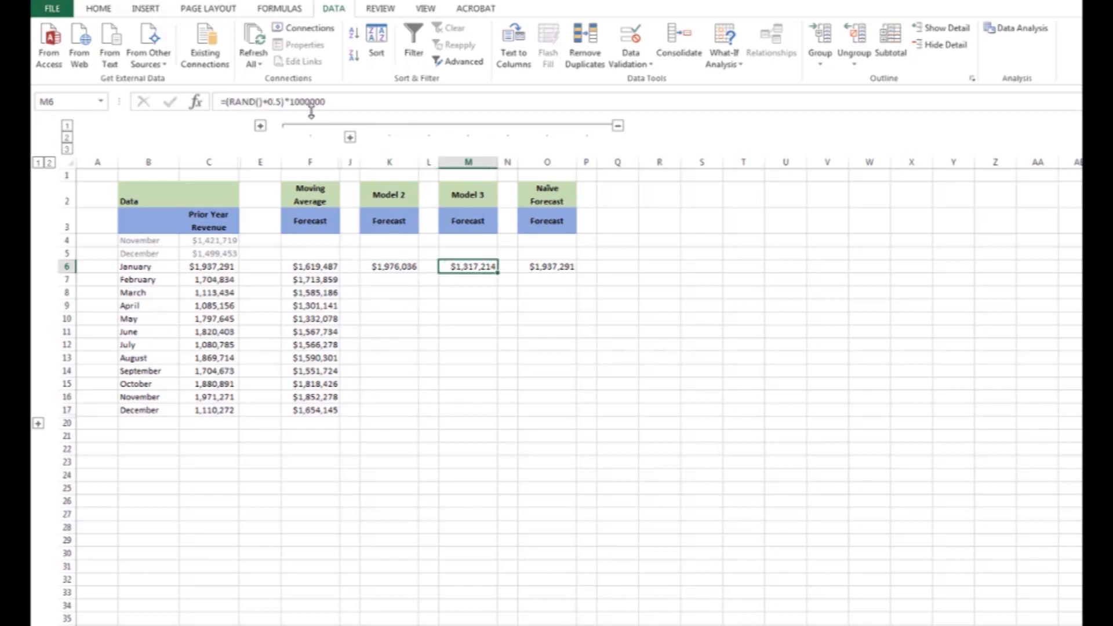
mouse_move(304, 101)
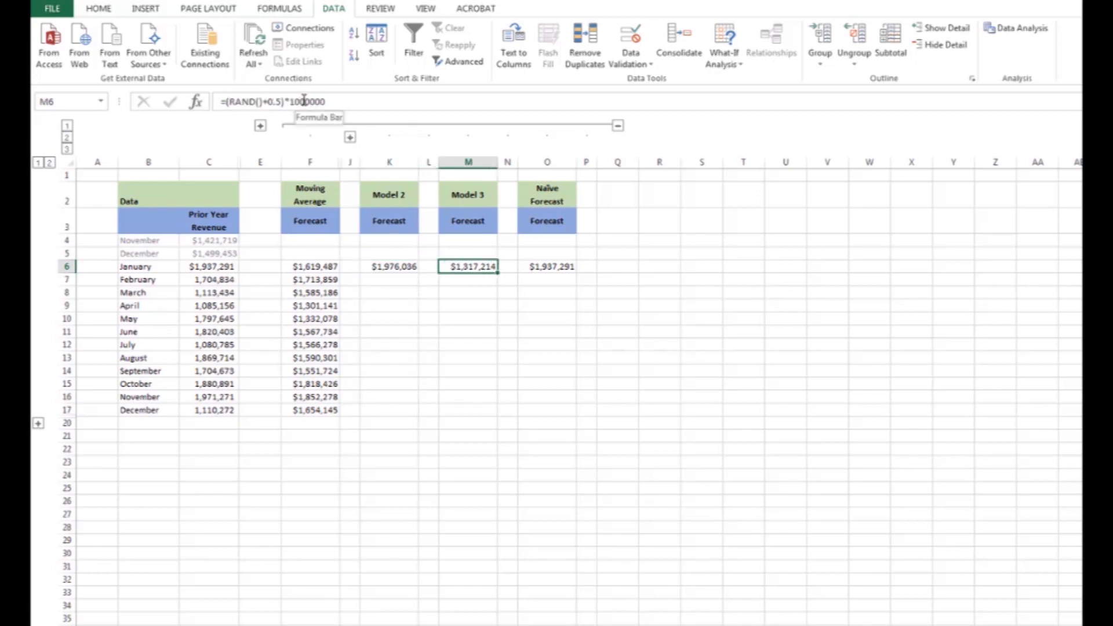
click(546, 267)
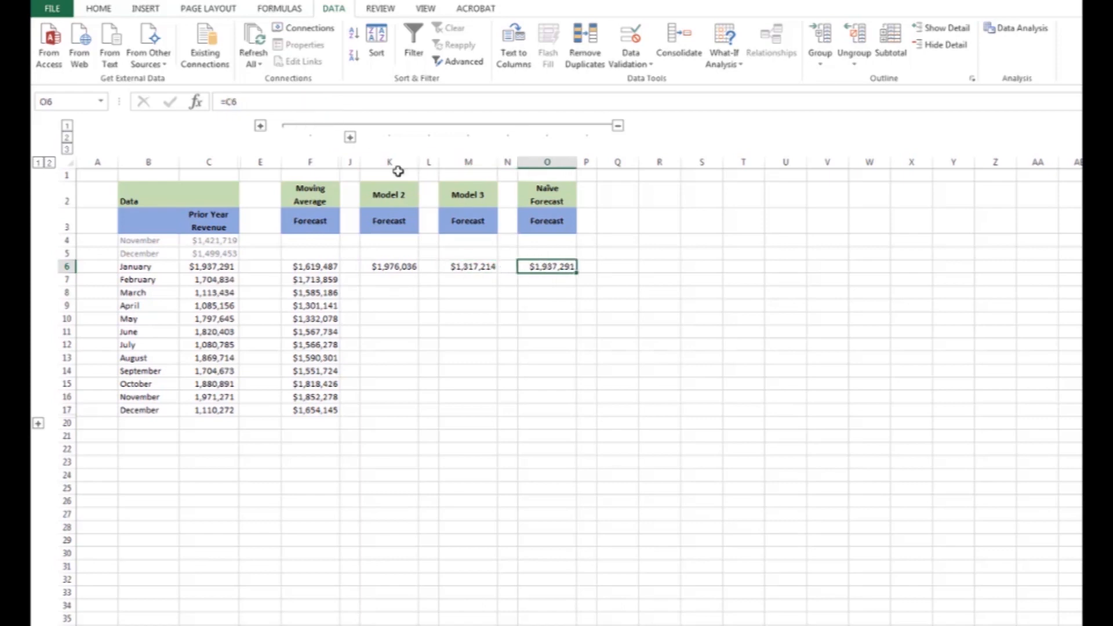
click(207, 266)
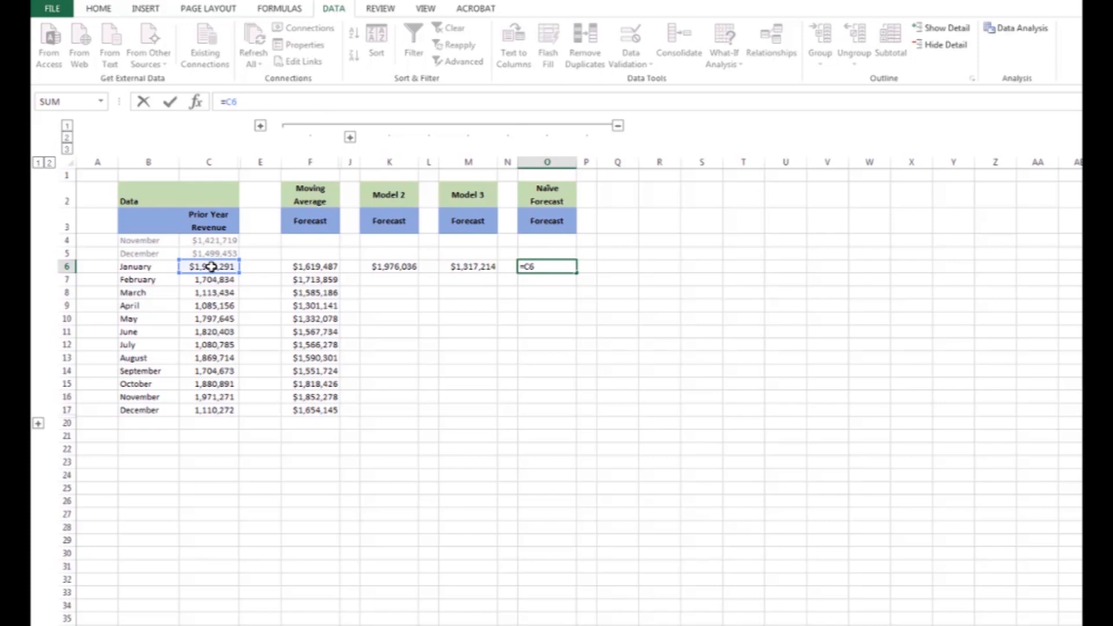
key(Return)
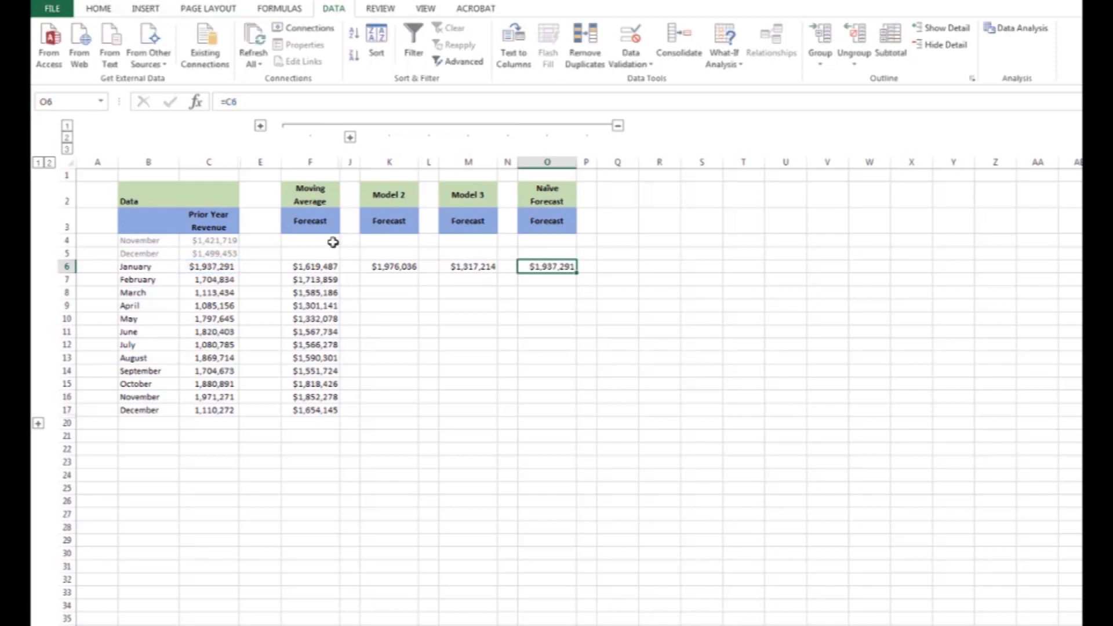
mouse_move(350, 138)
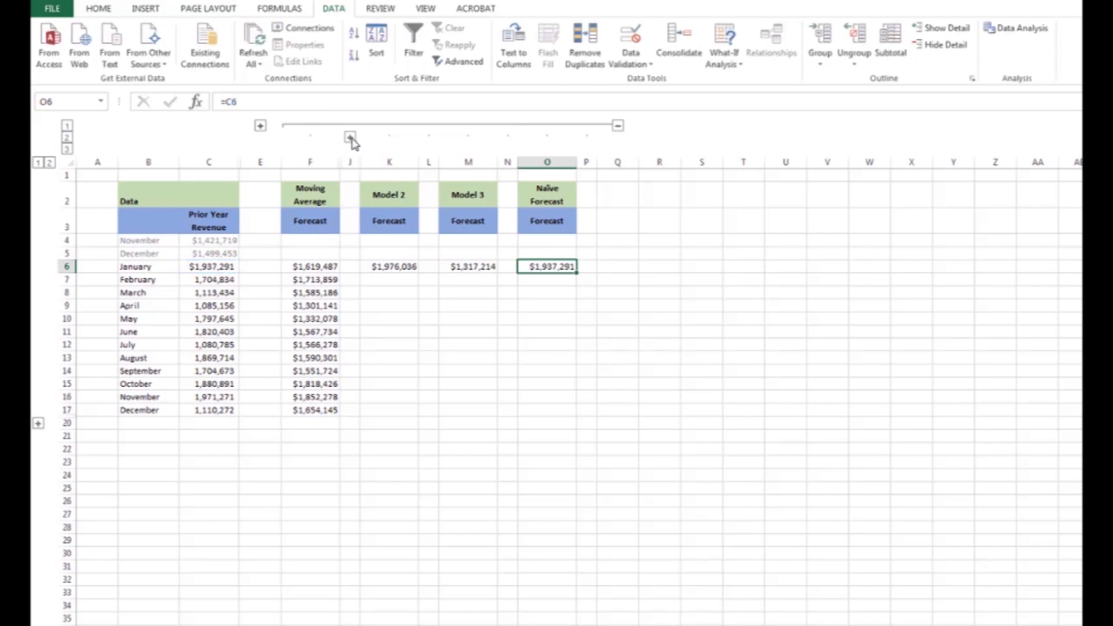
Expand the Moving Average error columns and enter January's % error as =G6/$D6, giving 18%
click(349, 137)
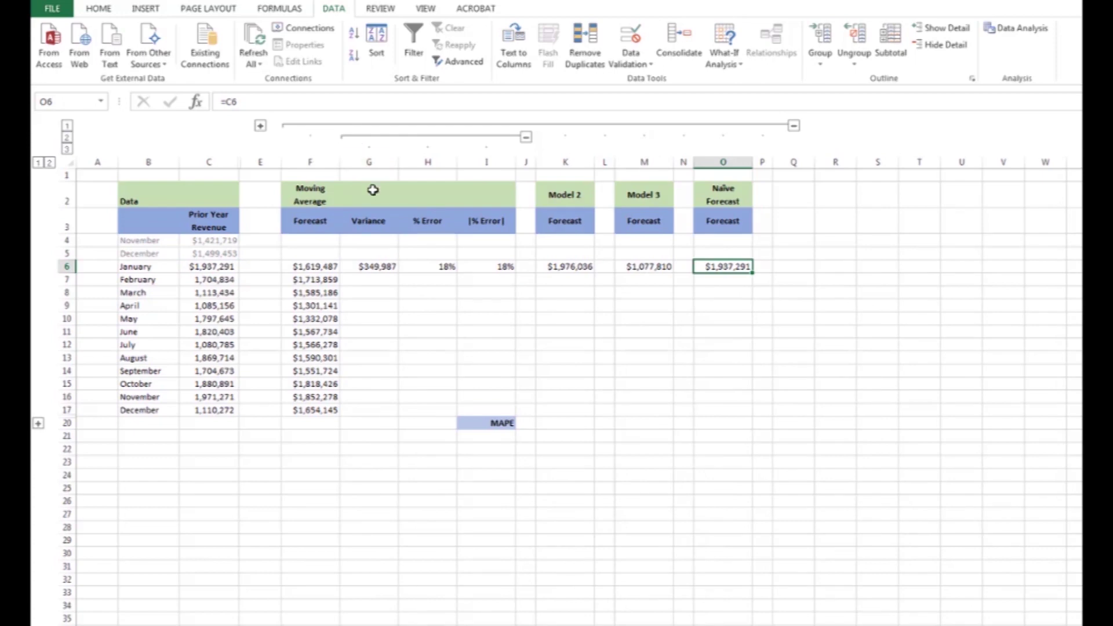
mouse_move(379, 242)
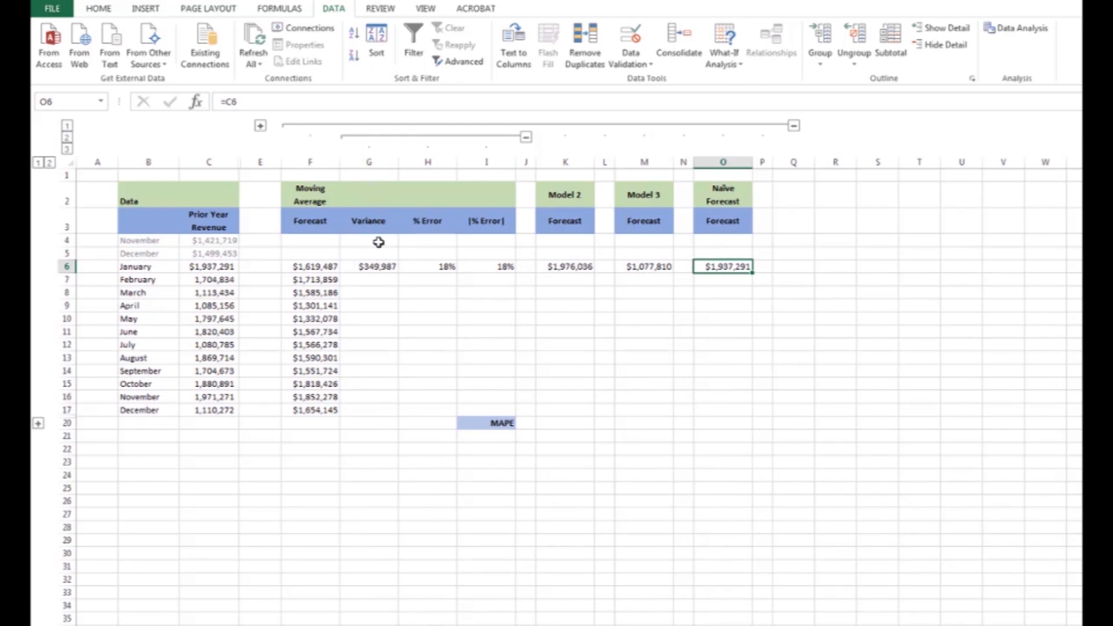
mouse_move(380, 267)
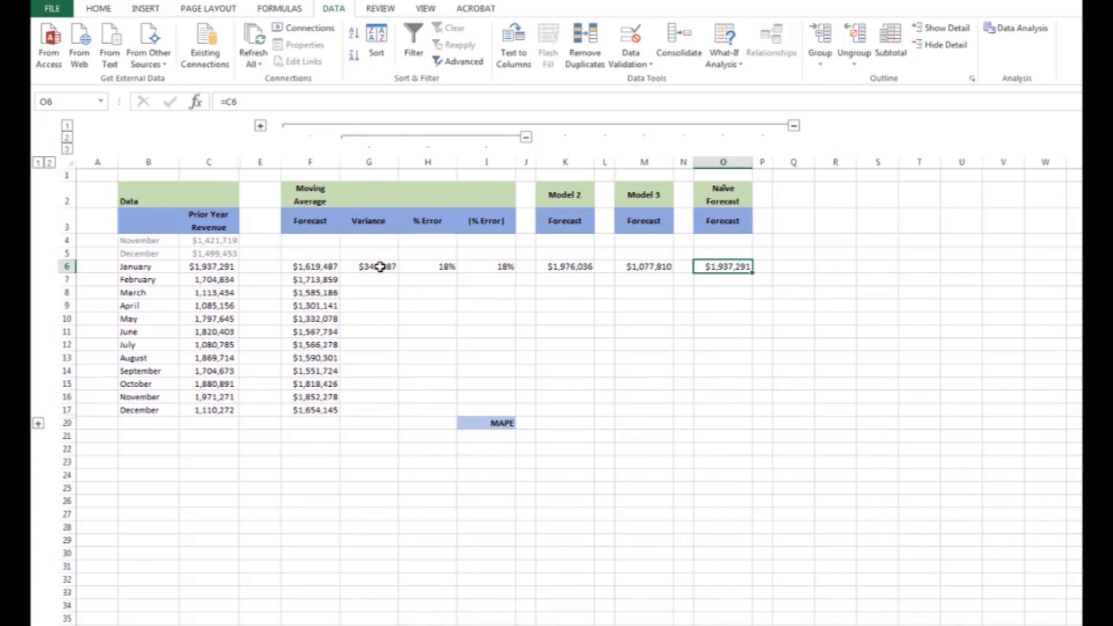
click(368, 267)
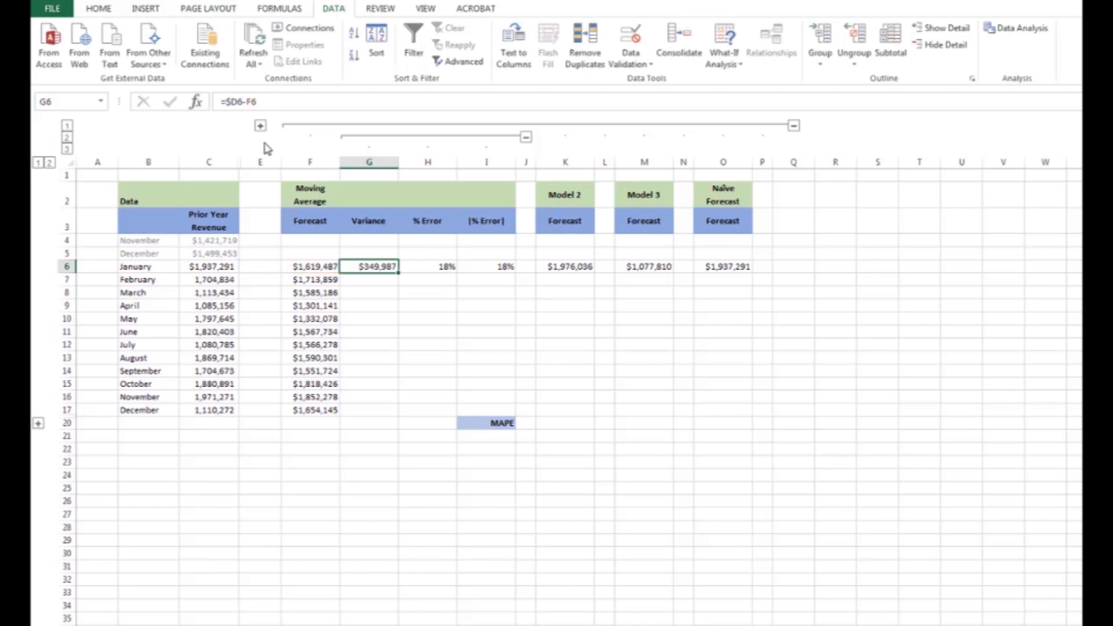
click(260, 126)
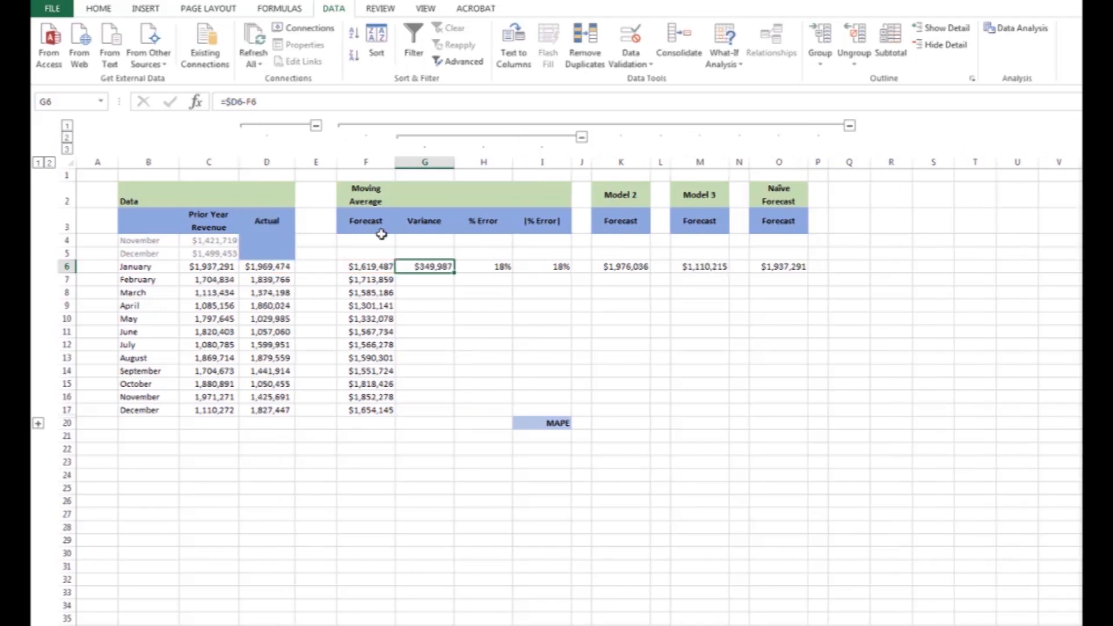
mouse_move(215, 226)
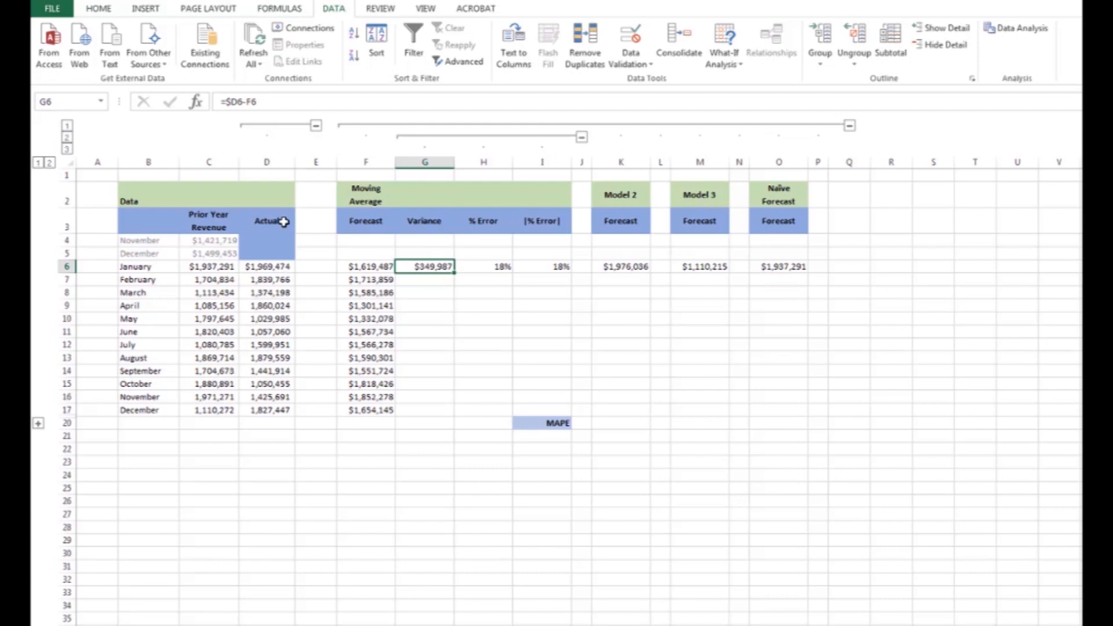
mouse_move(428, 285)
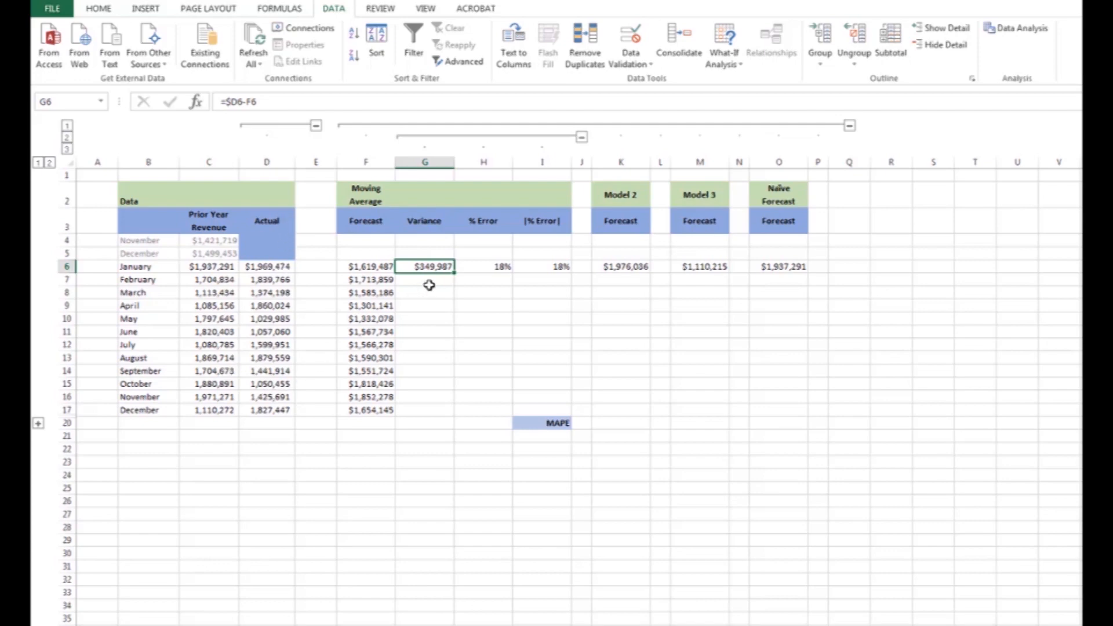
mouse_move(453, 277)
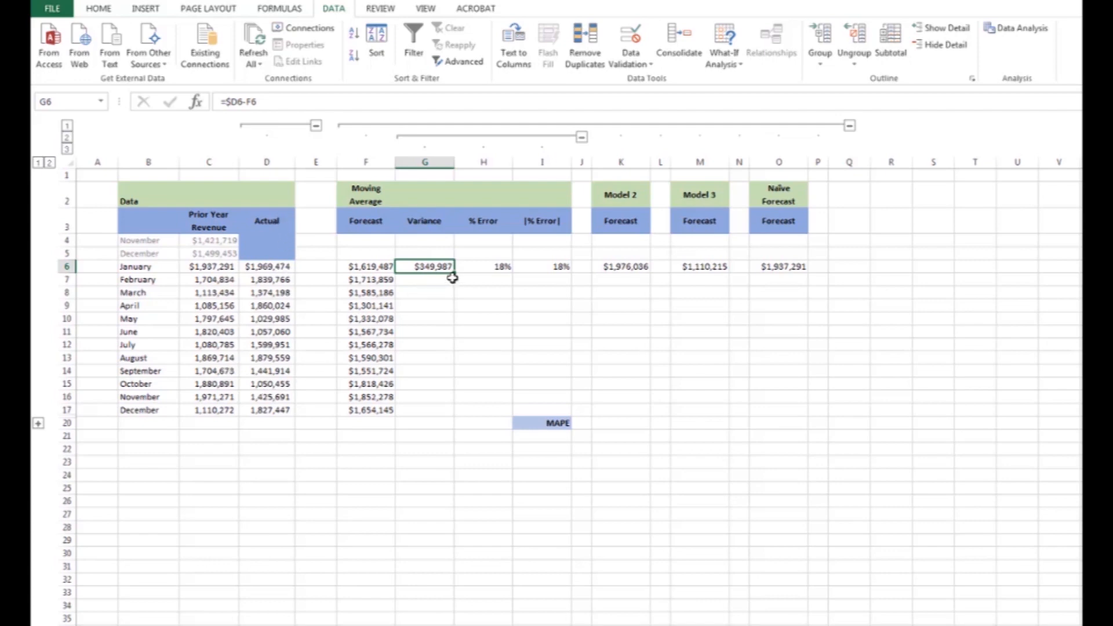
double_click(425, 267)
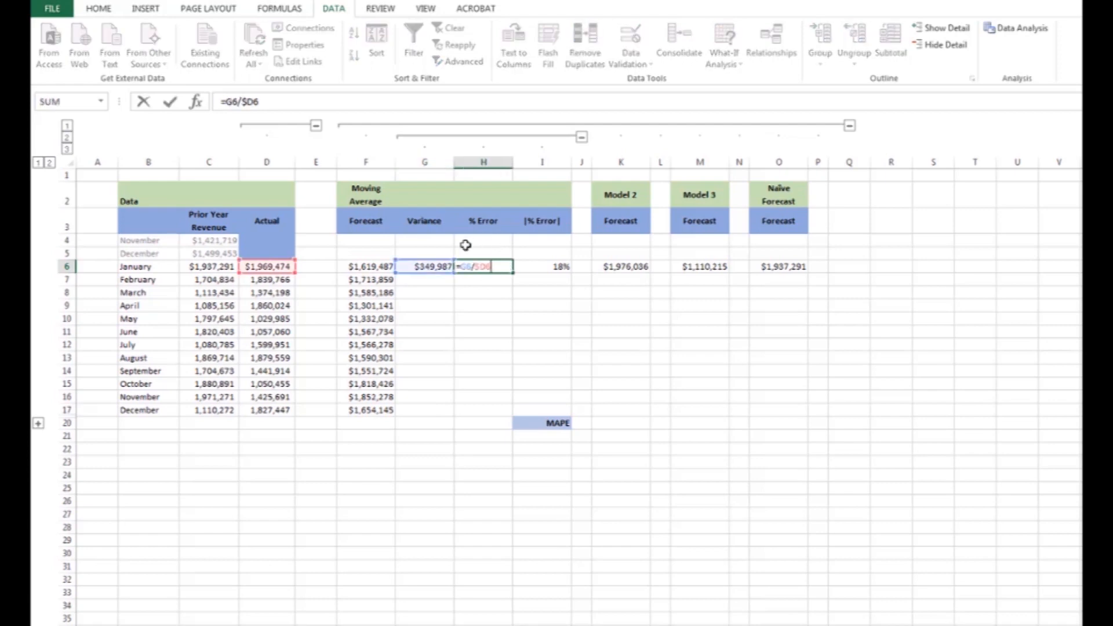
mouse_move(302, 268)
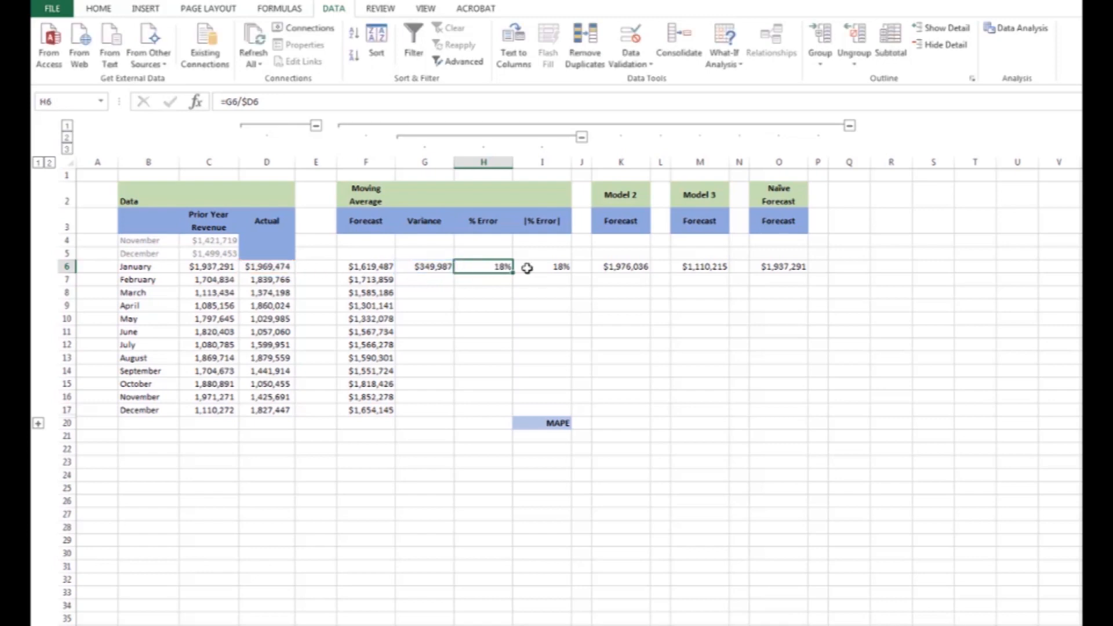
Check January's absolute % error formula computed with ABS
click(542, 267)
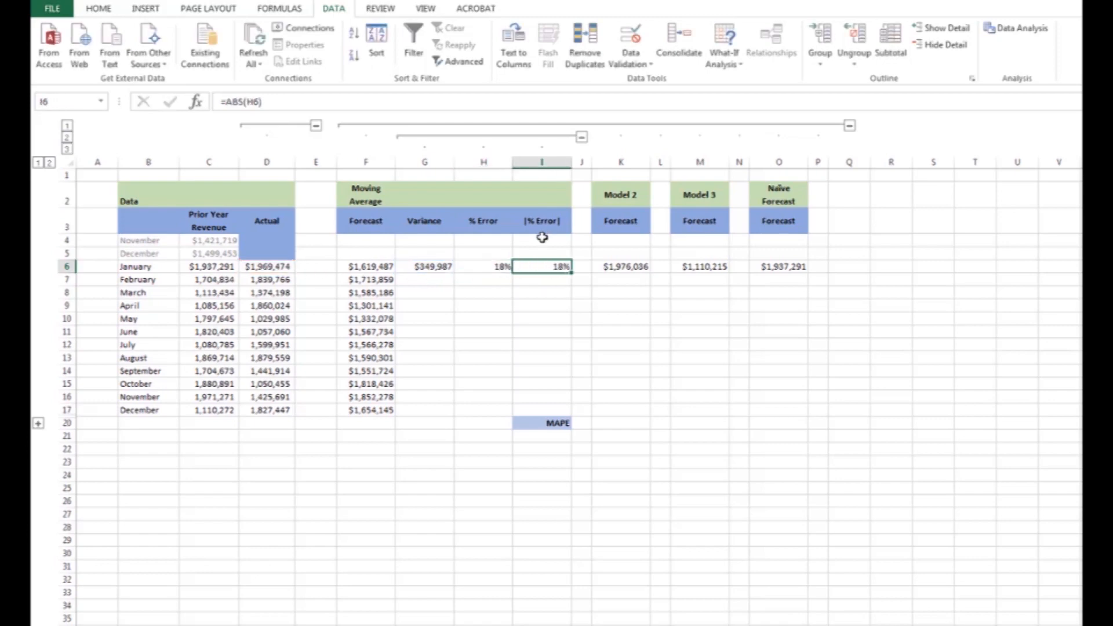
mouse_move(541, 268)
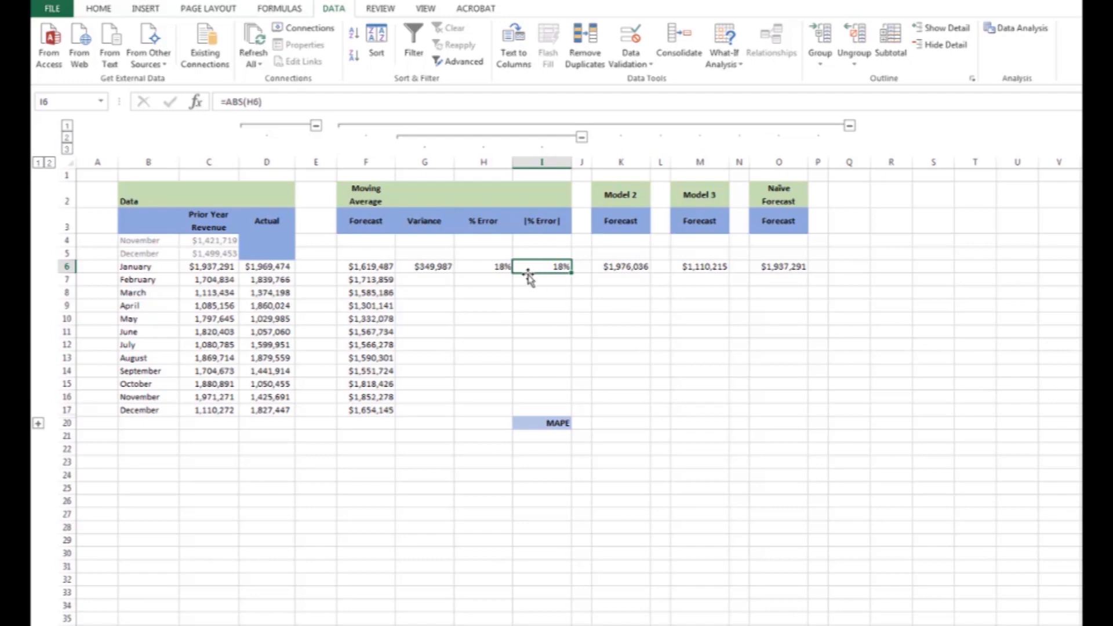
mouse_move(531, 276)
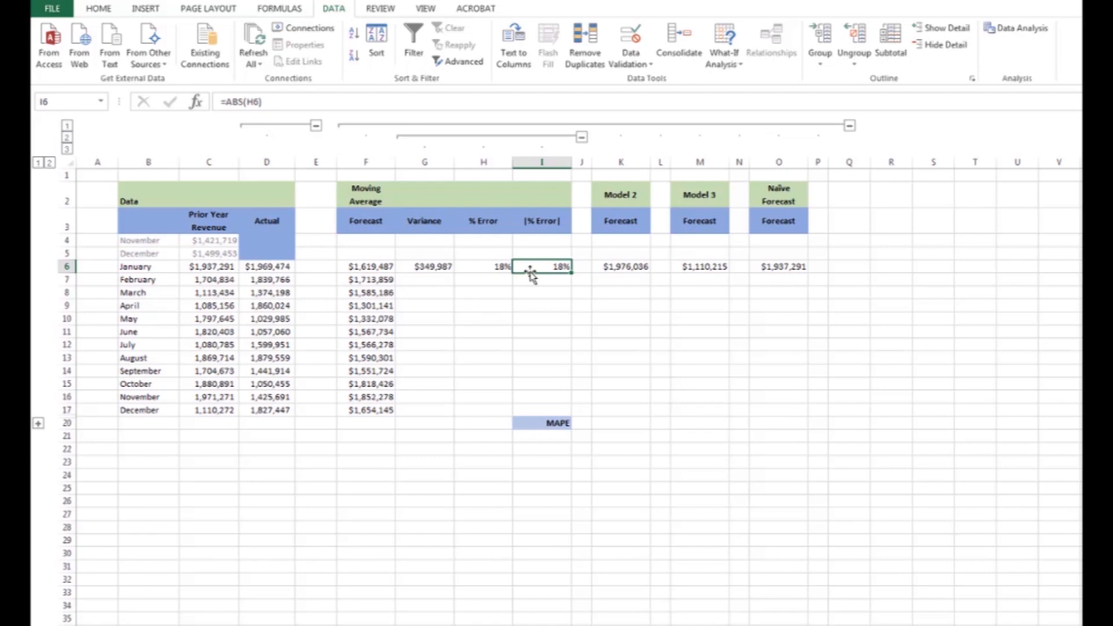
mouse_move(426, 267)
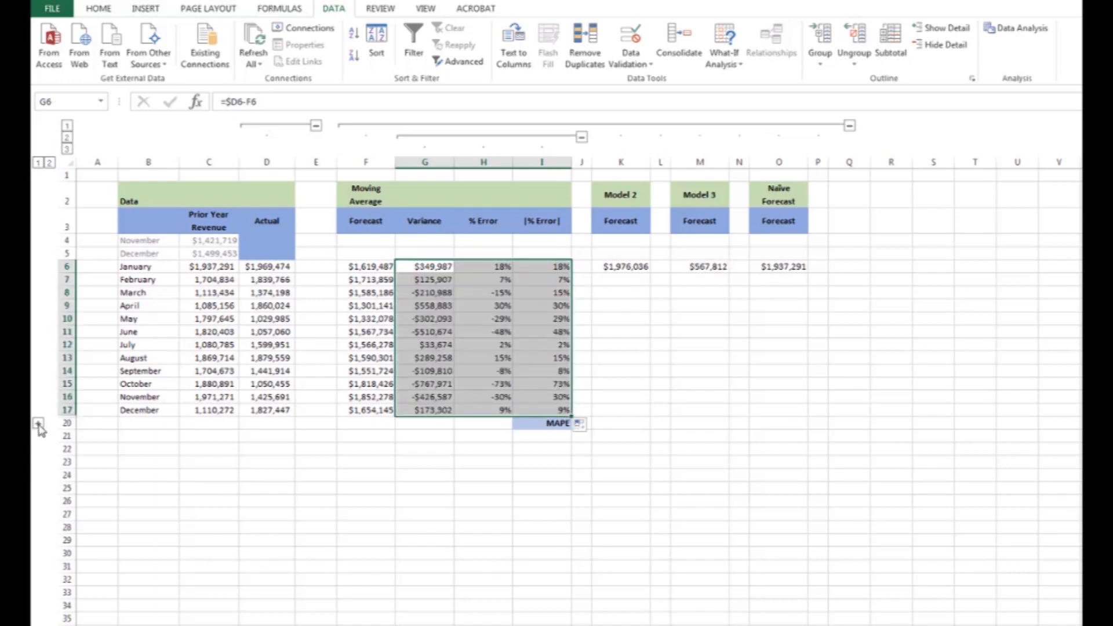
Expand the Sum and Average rows and keep =AVERAGE(I6:I17) as the 24% Moving Average MAPE
click(39, 424)
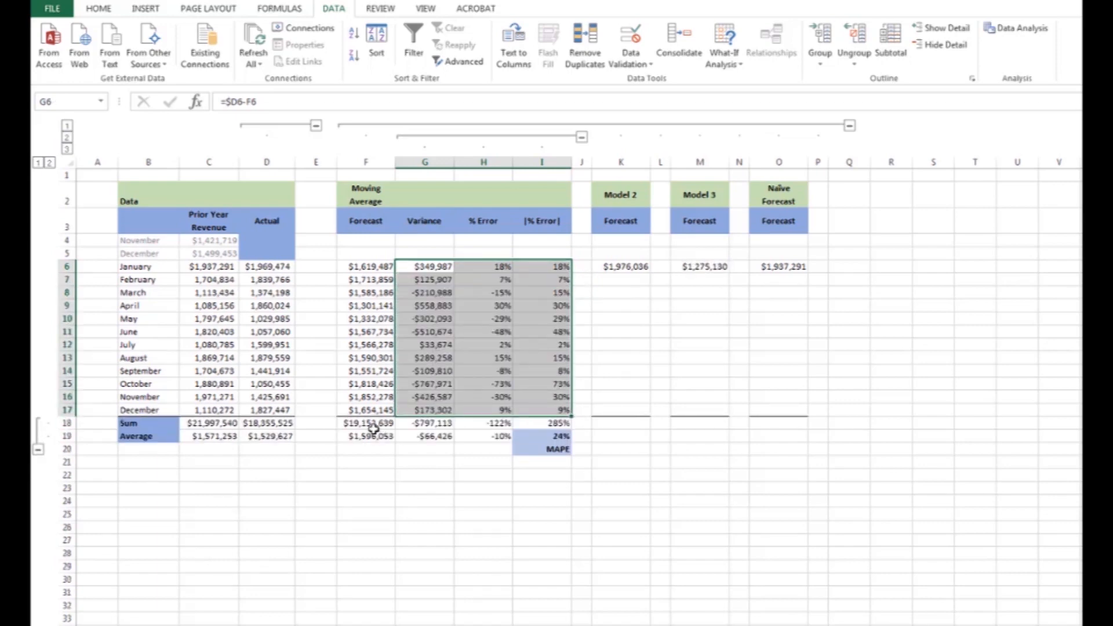
click(424, 422)
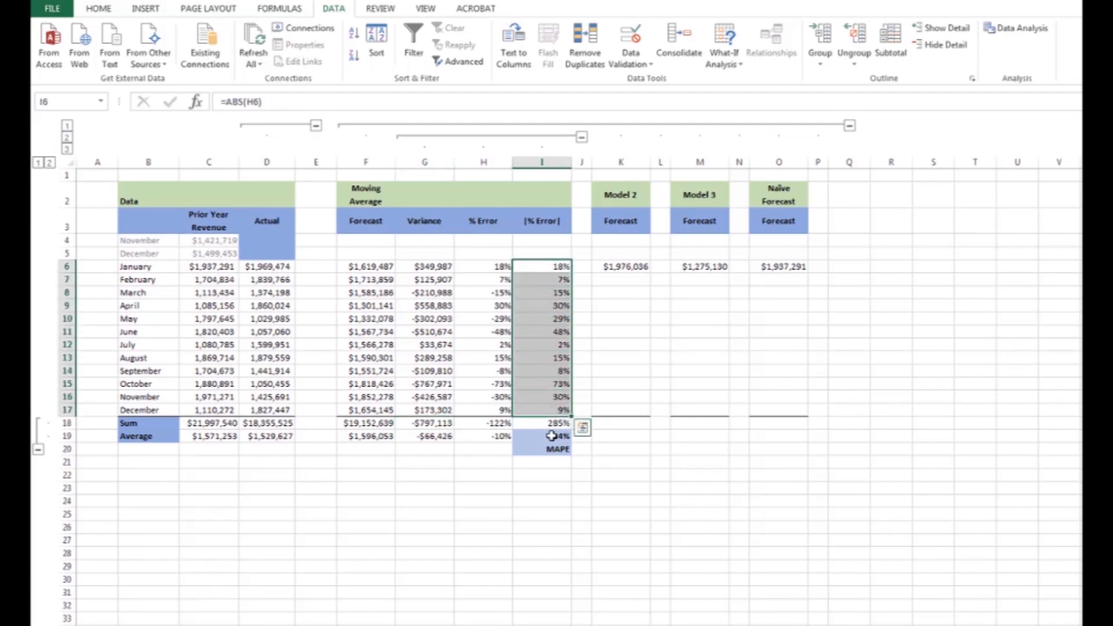
click(541, 423)
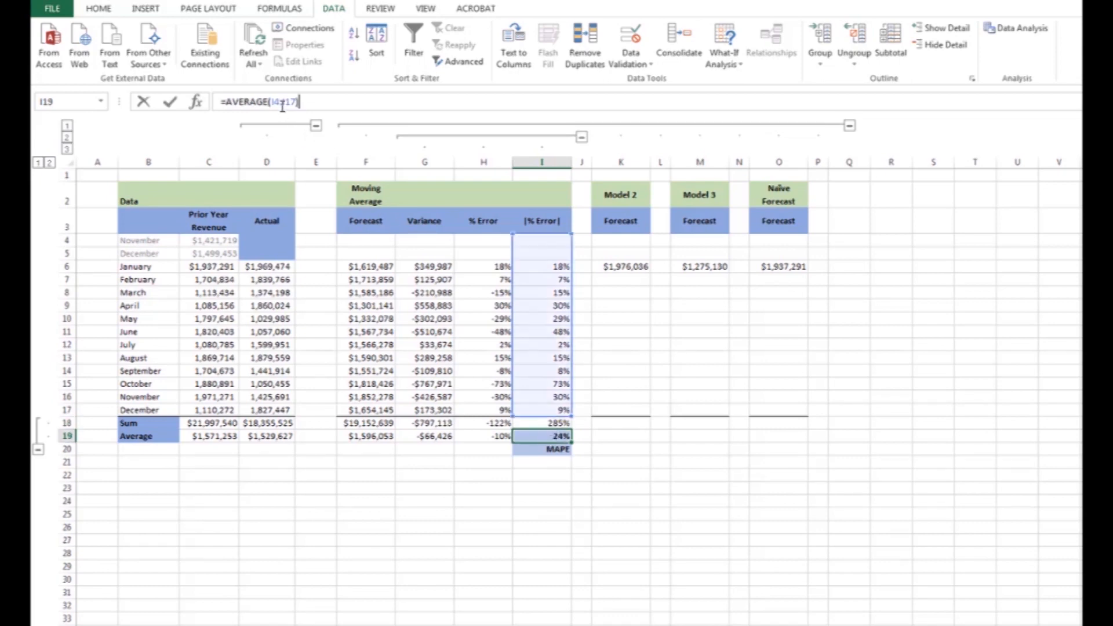
key(Return)
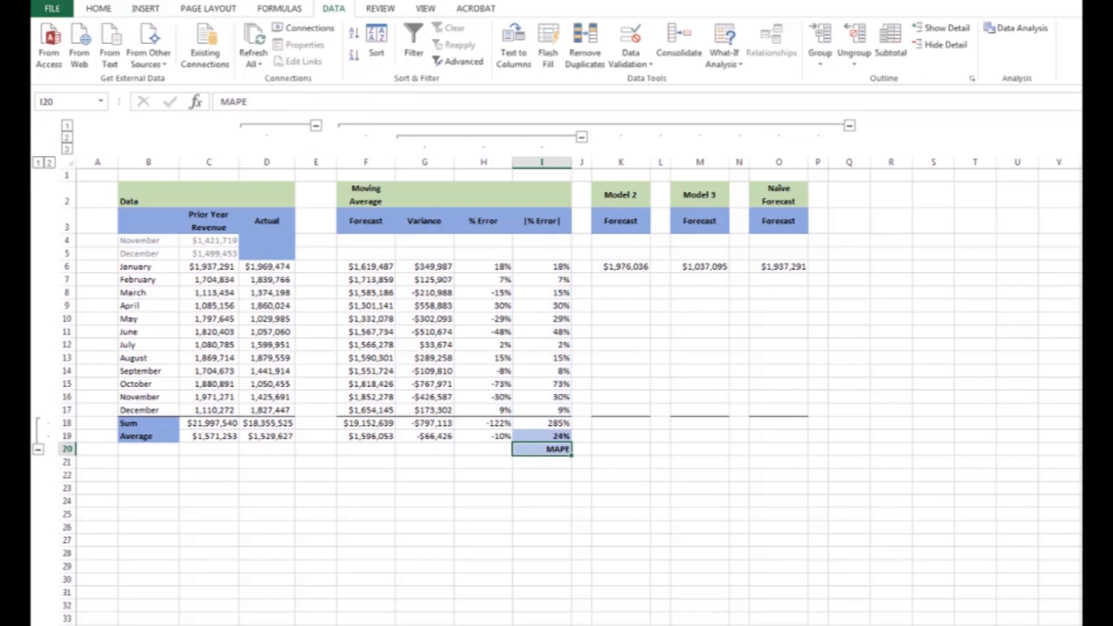
mouse_move(452, 28)
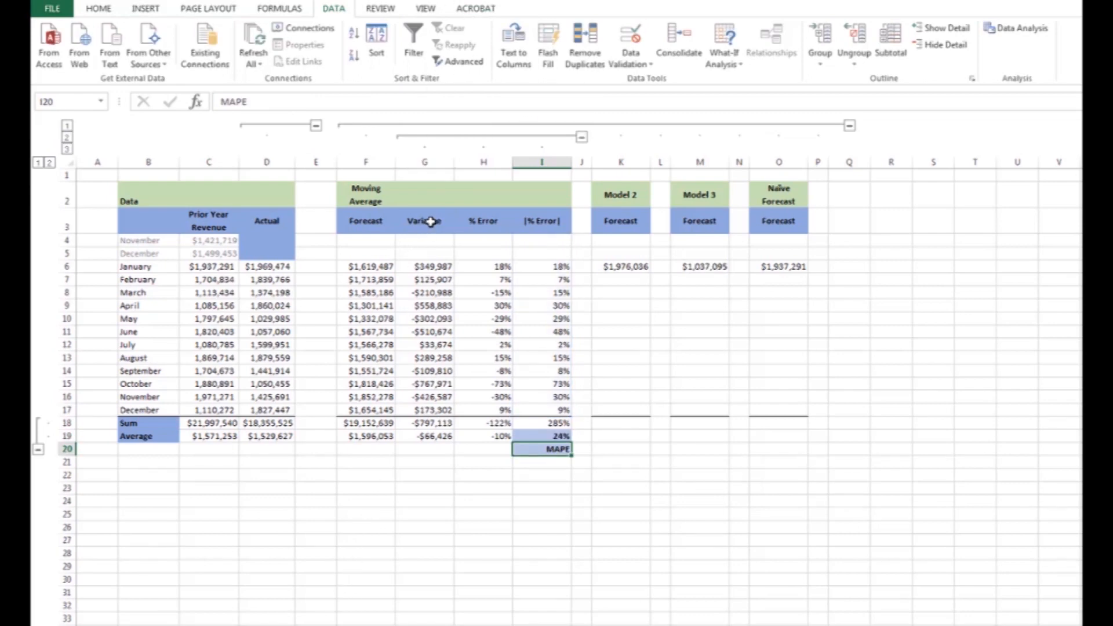
mouse_move(424, 162)
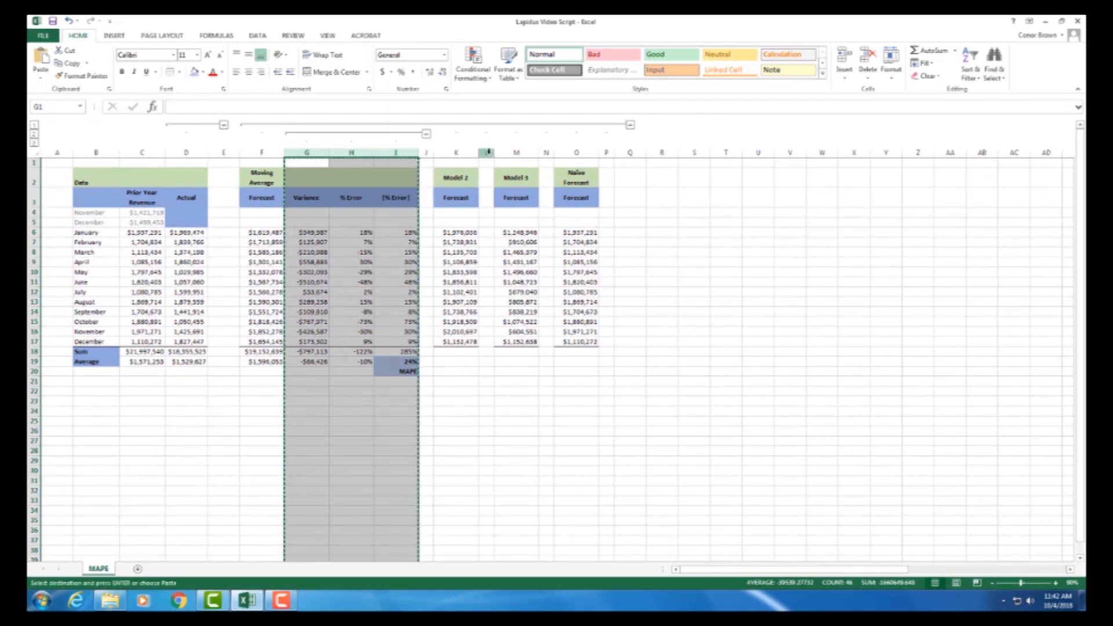
Insert the copied variance and error columns beside Model 2 and check the Naive forecast's January variance
right_click(485, 152)
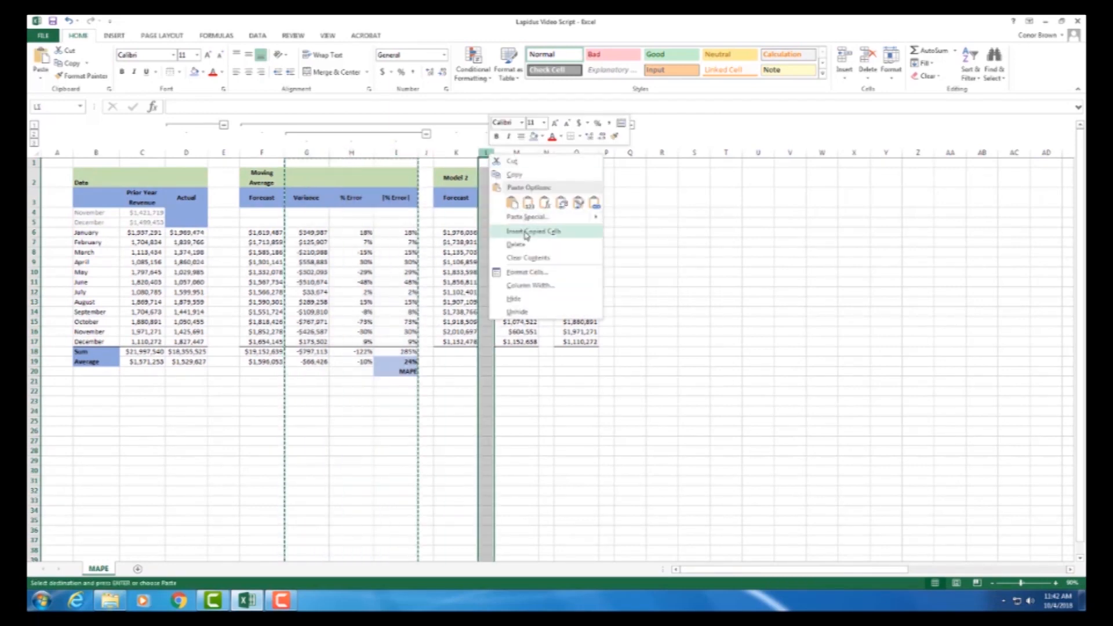
click(533, 231)
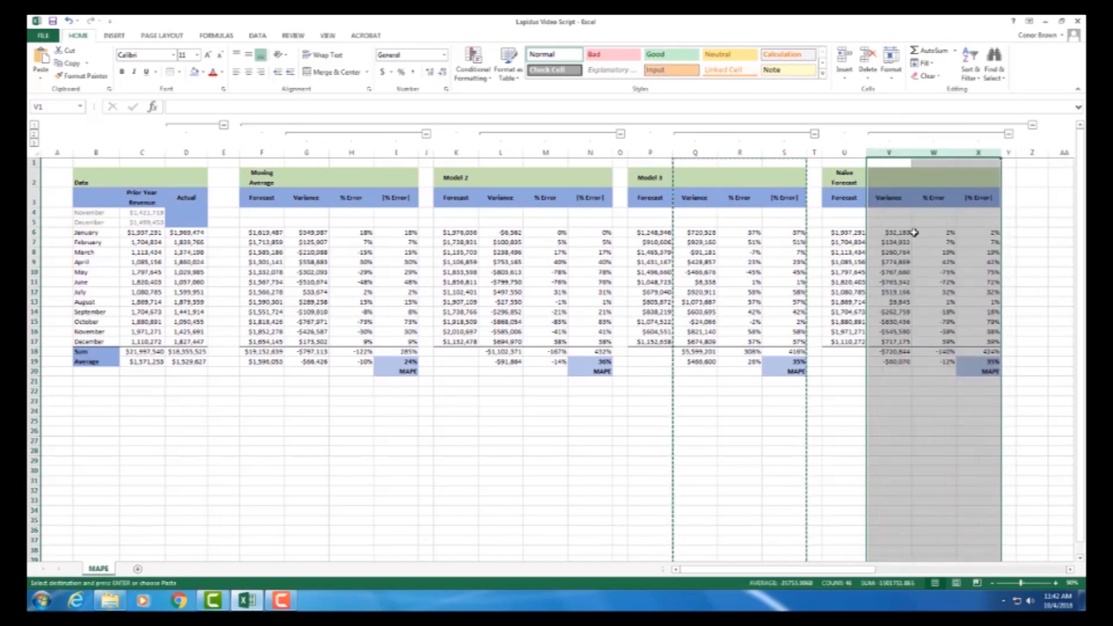
mouse_move(772, 257)
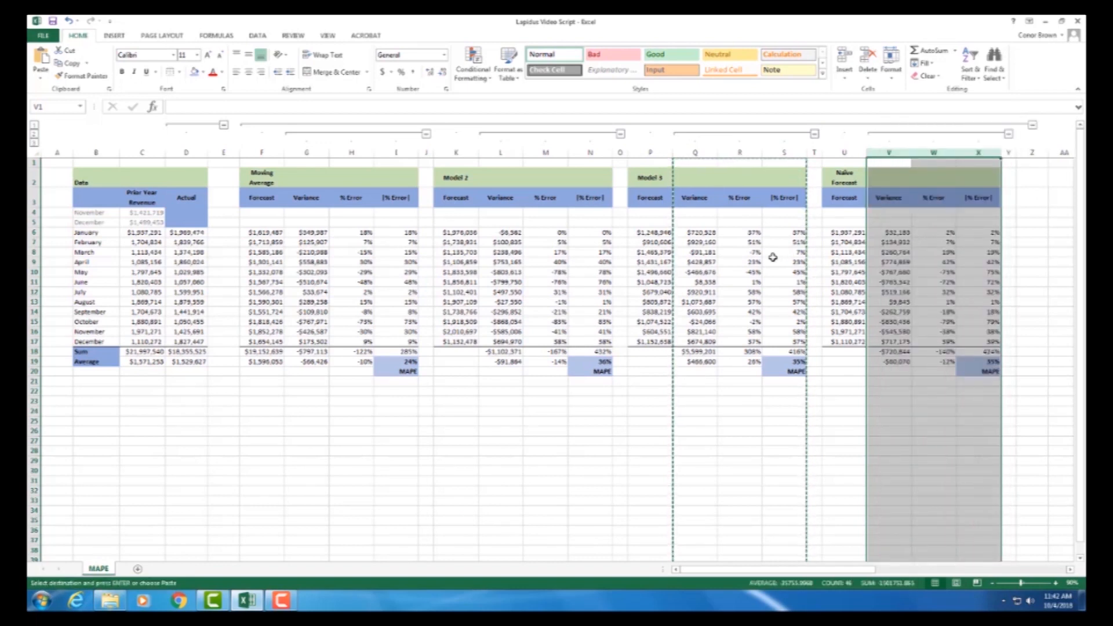
click(888, 232)
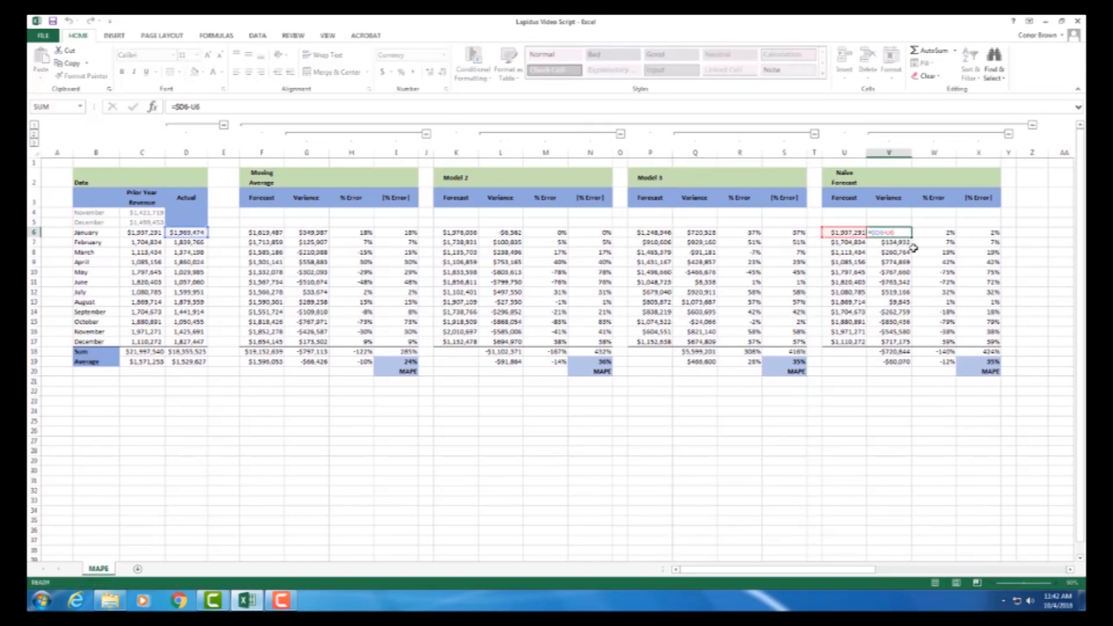
Verify the Naive March % error and Moving Average MAPE formulas match before collapsing columns G:I
click(934, 251)
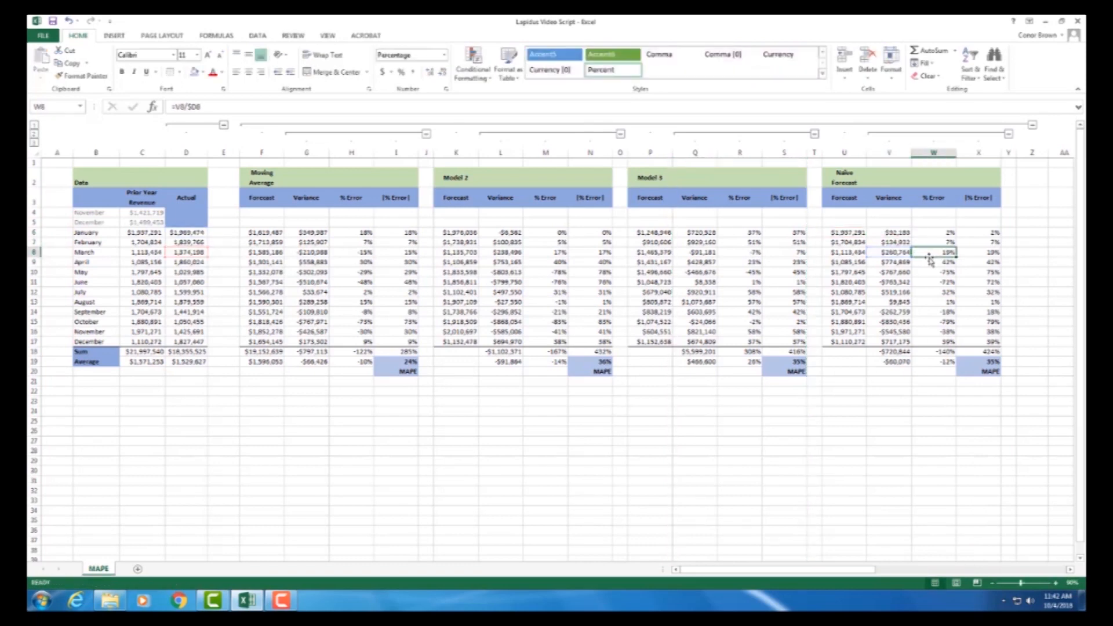
mouse_move(412, 372)
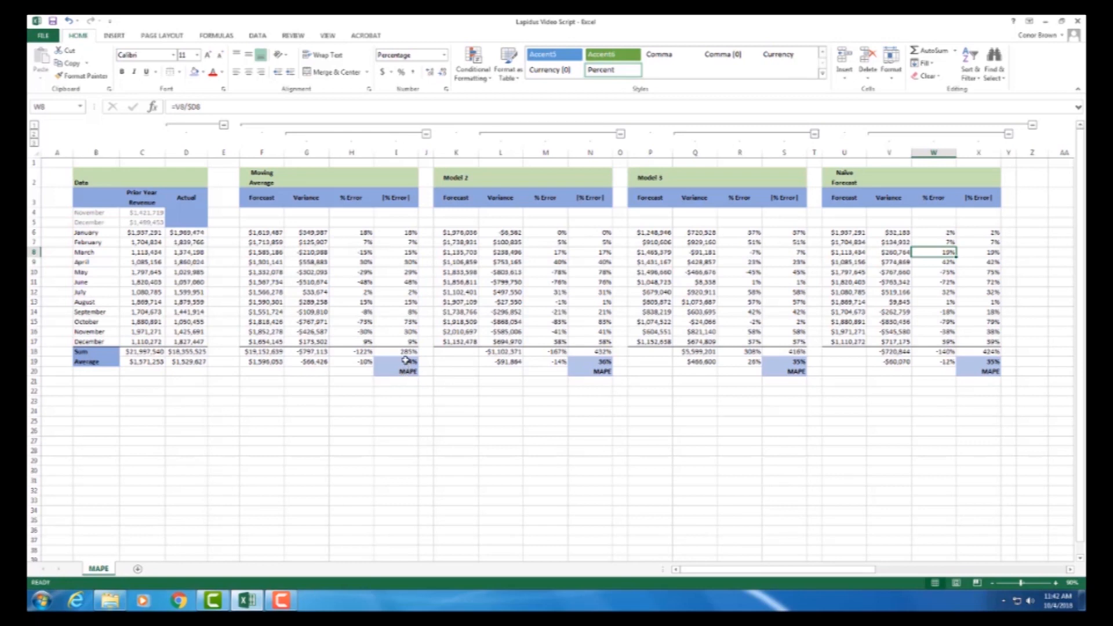
click(844, 272)
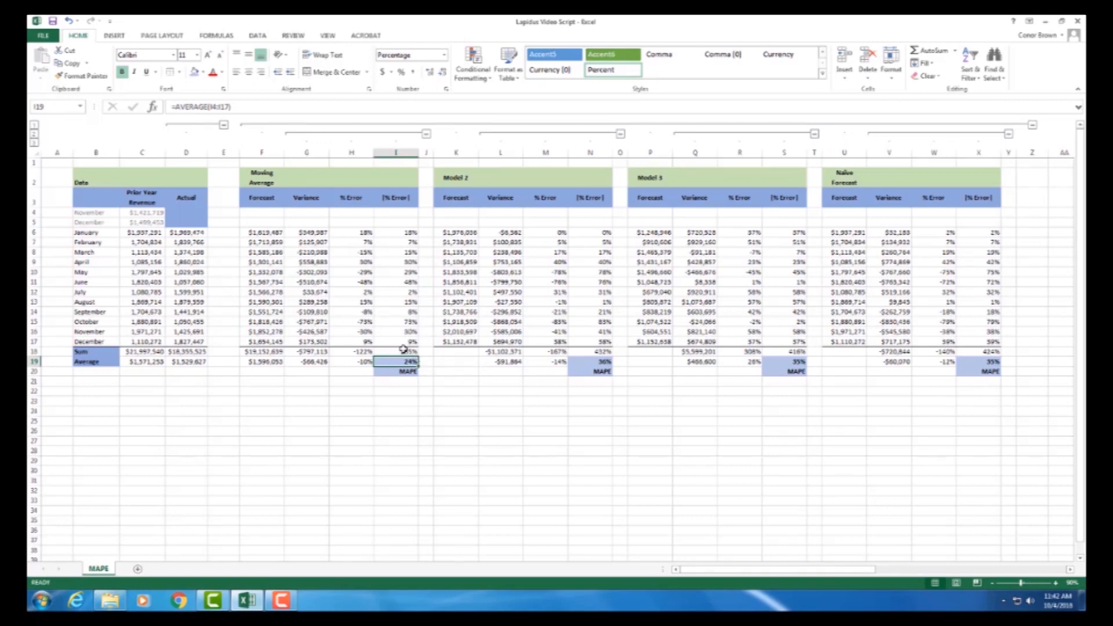
mouse_move(489, 364)
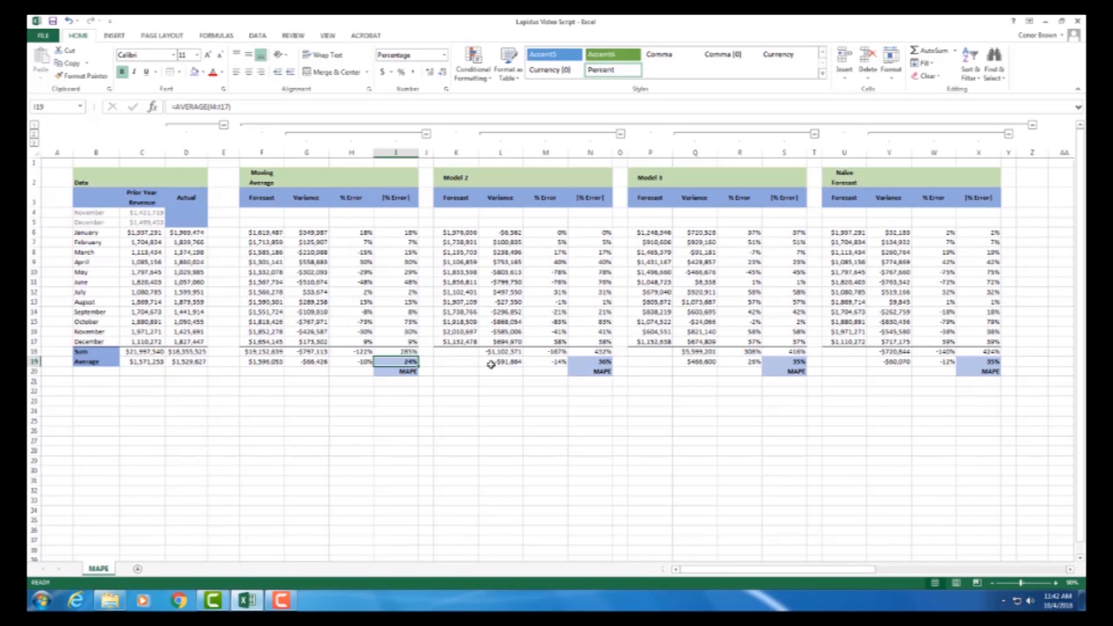
mouse_move(422, 147)
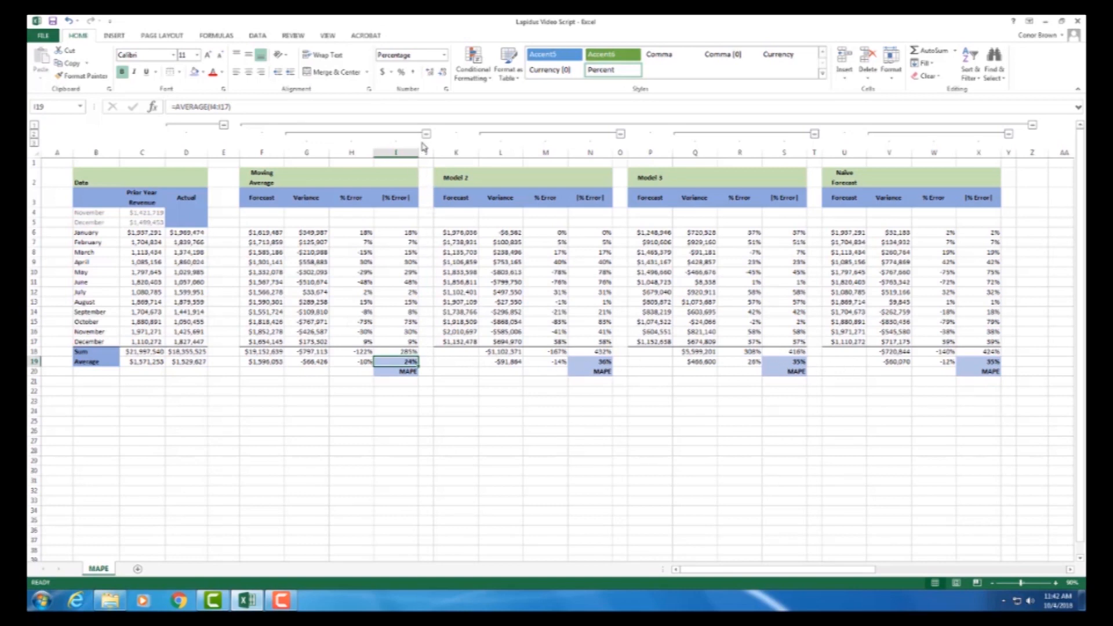
mouse_move(425, 134)
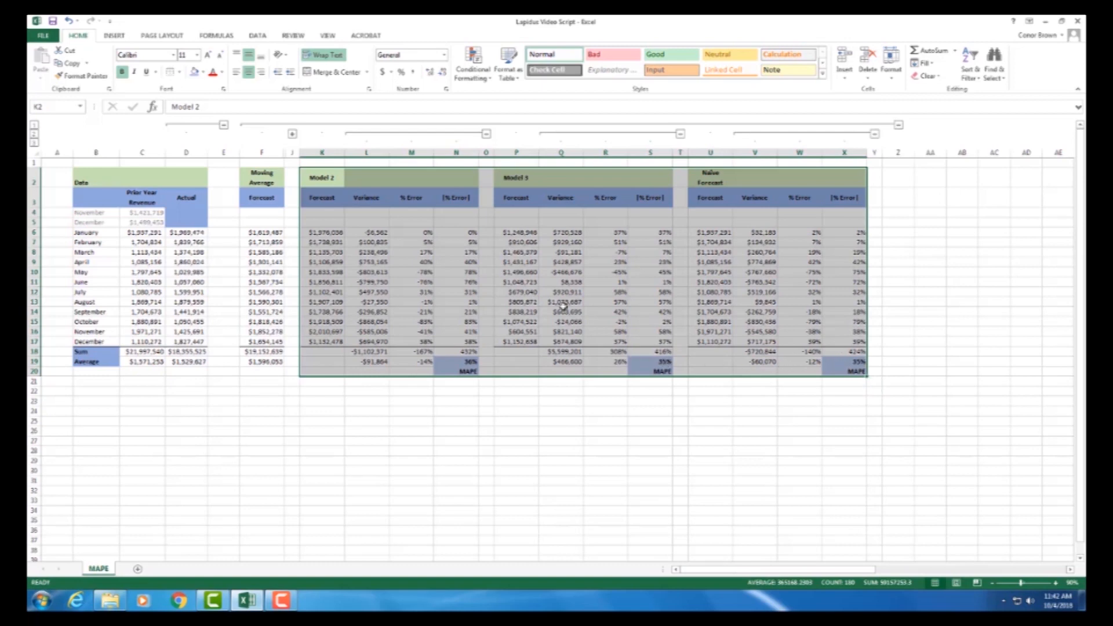
click(455, 251)
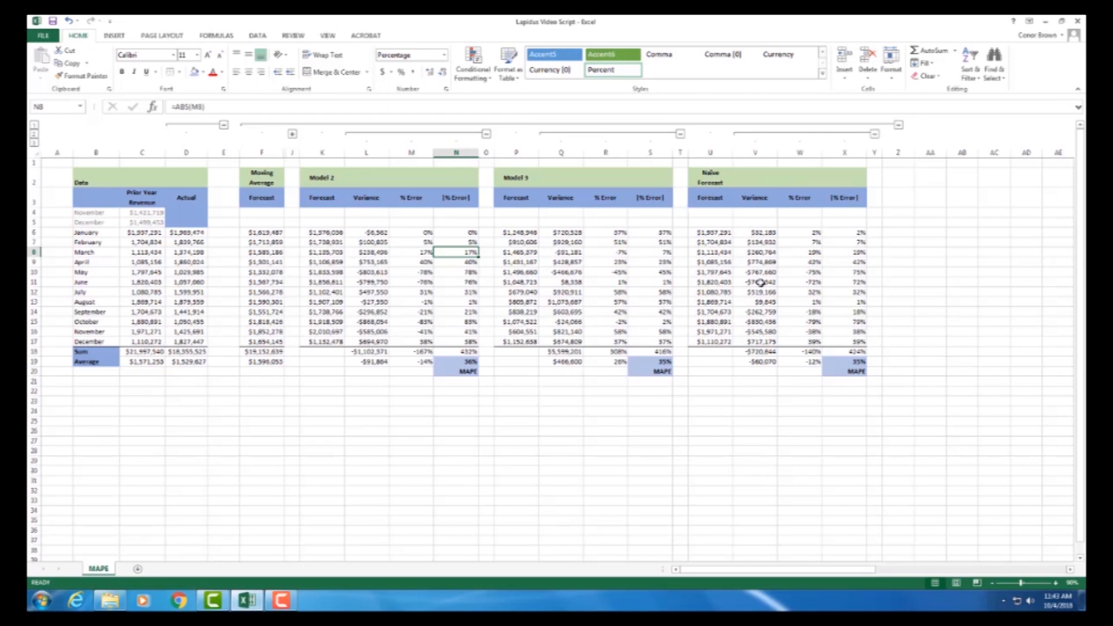
mouse_move(592, 241)
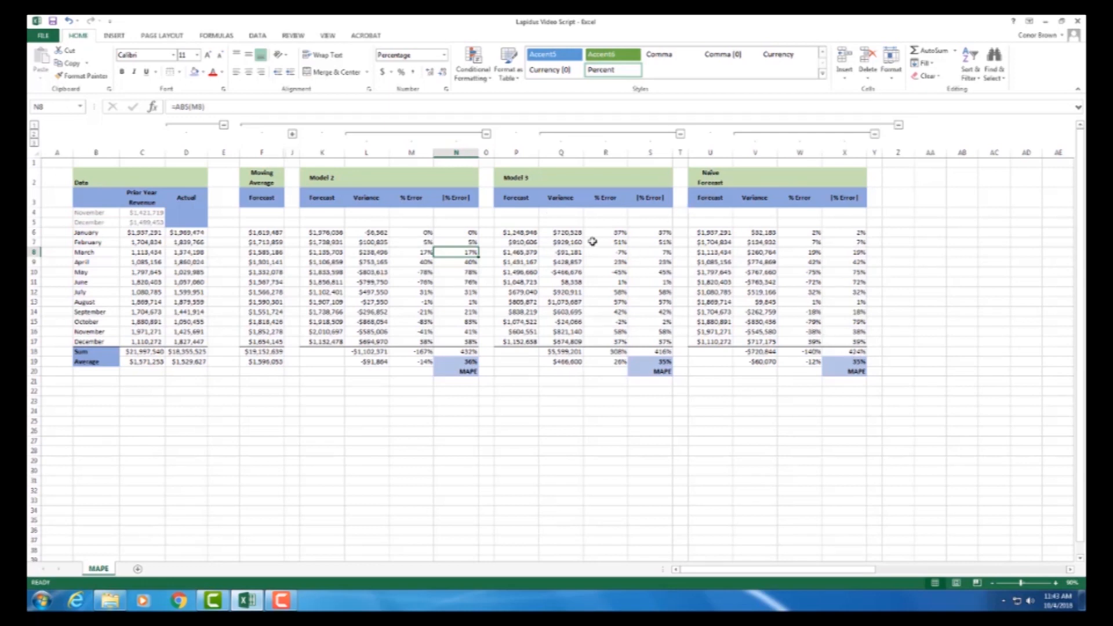
mouse_move(388, 190)
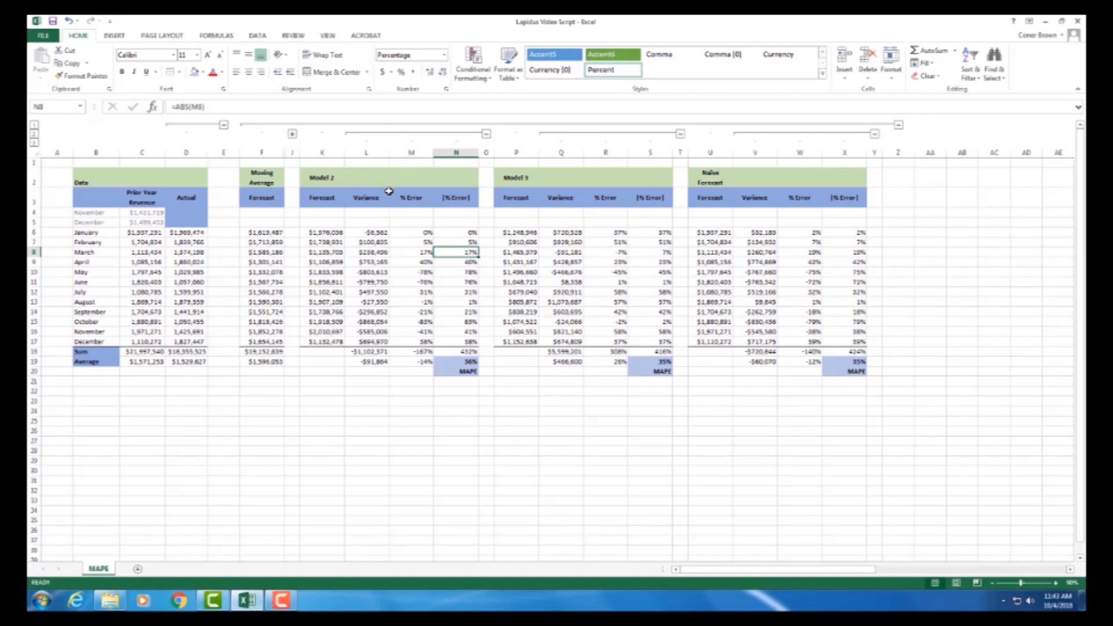